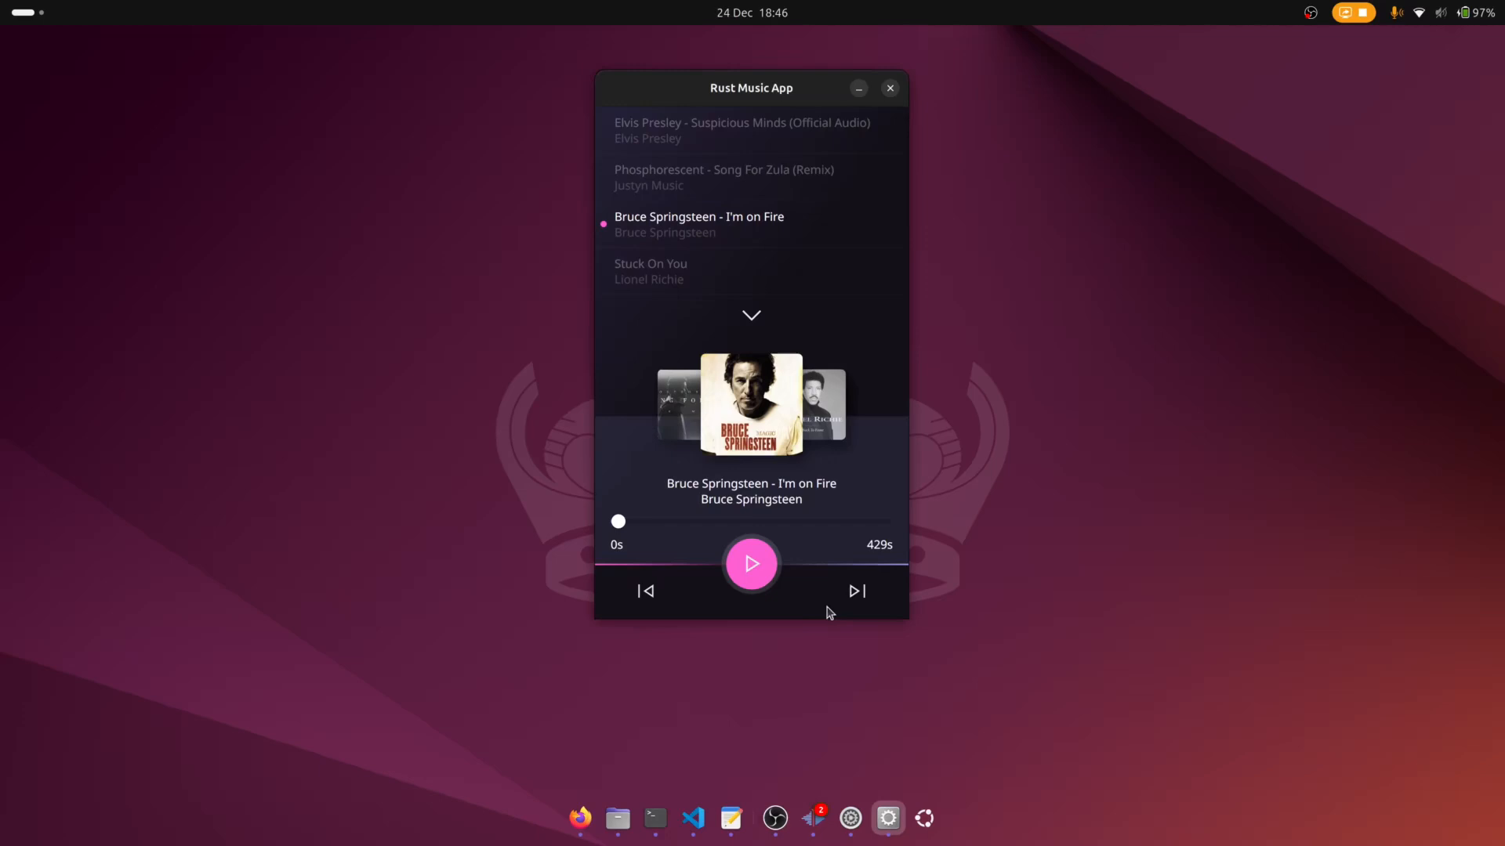
Scroll through the index.html script, then show the music-player-app file tree in the Explorer.
left_click(645, 590)
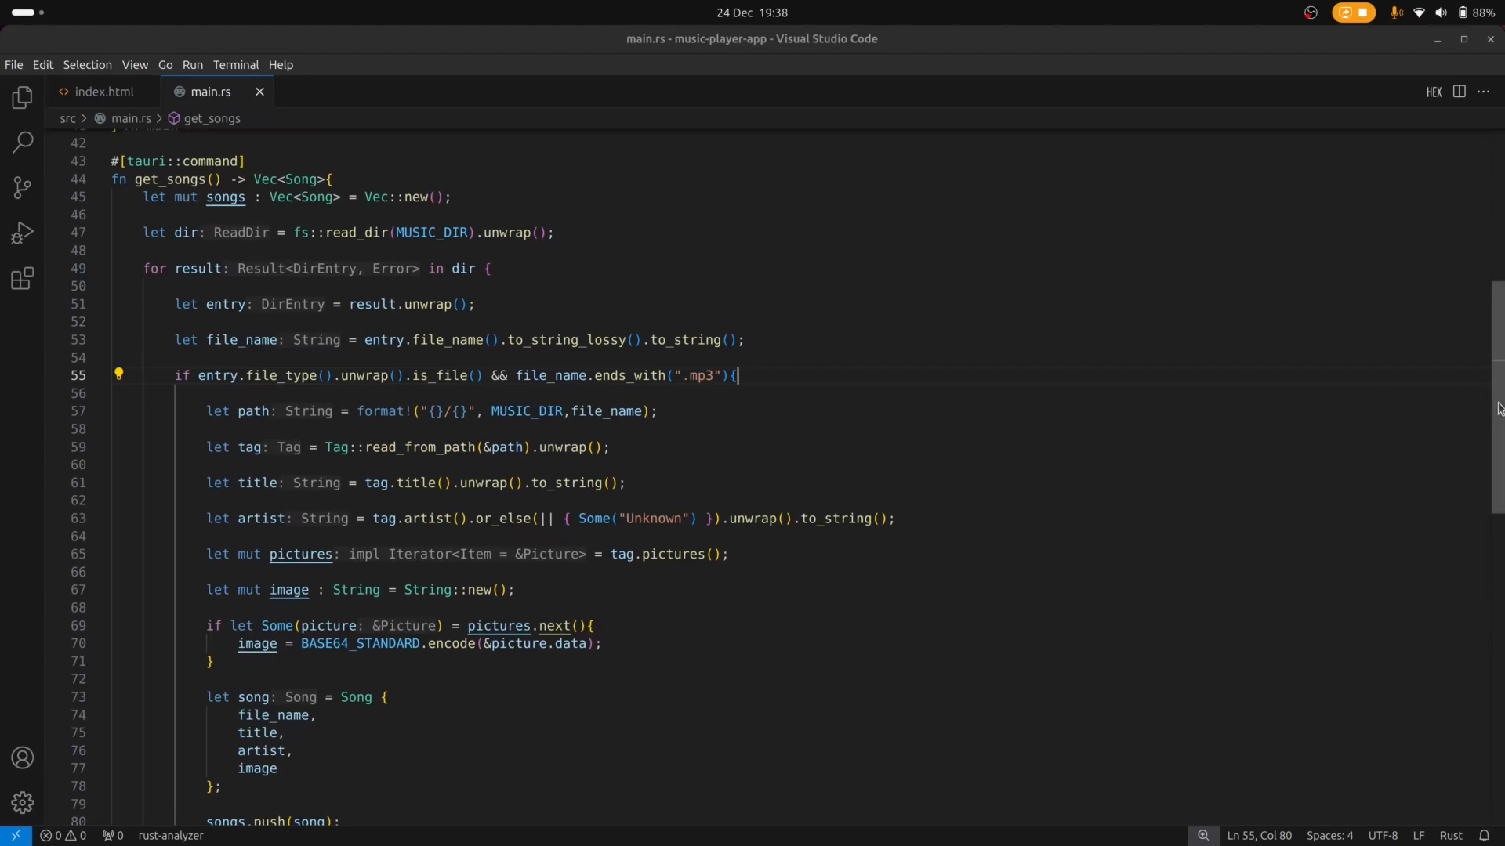
scroll("up", 3)
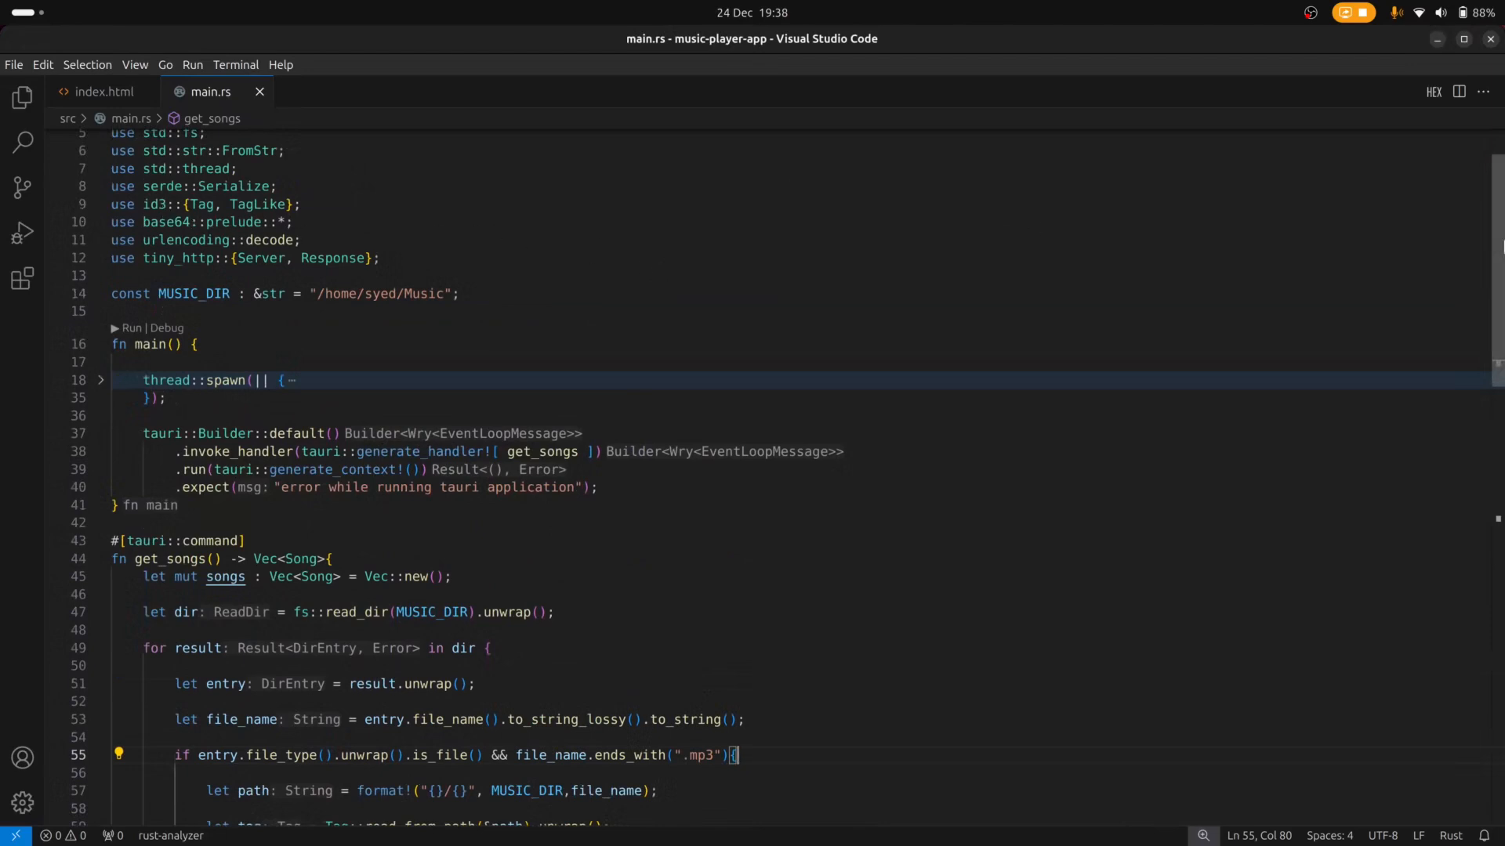
scroll("down", 3)
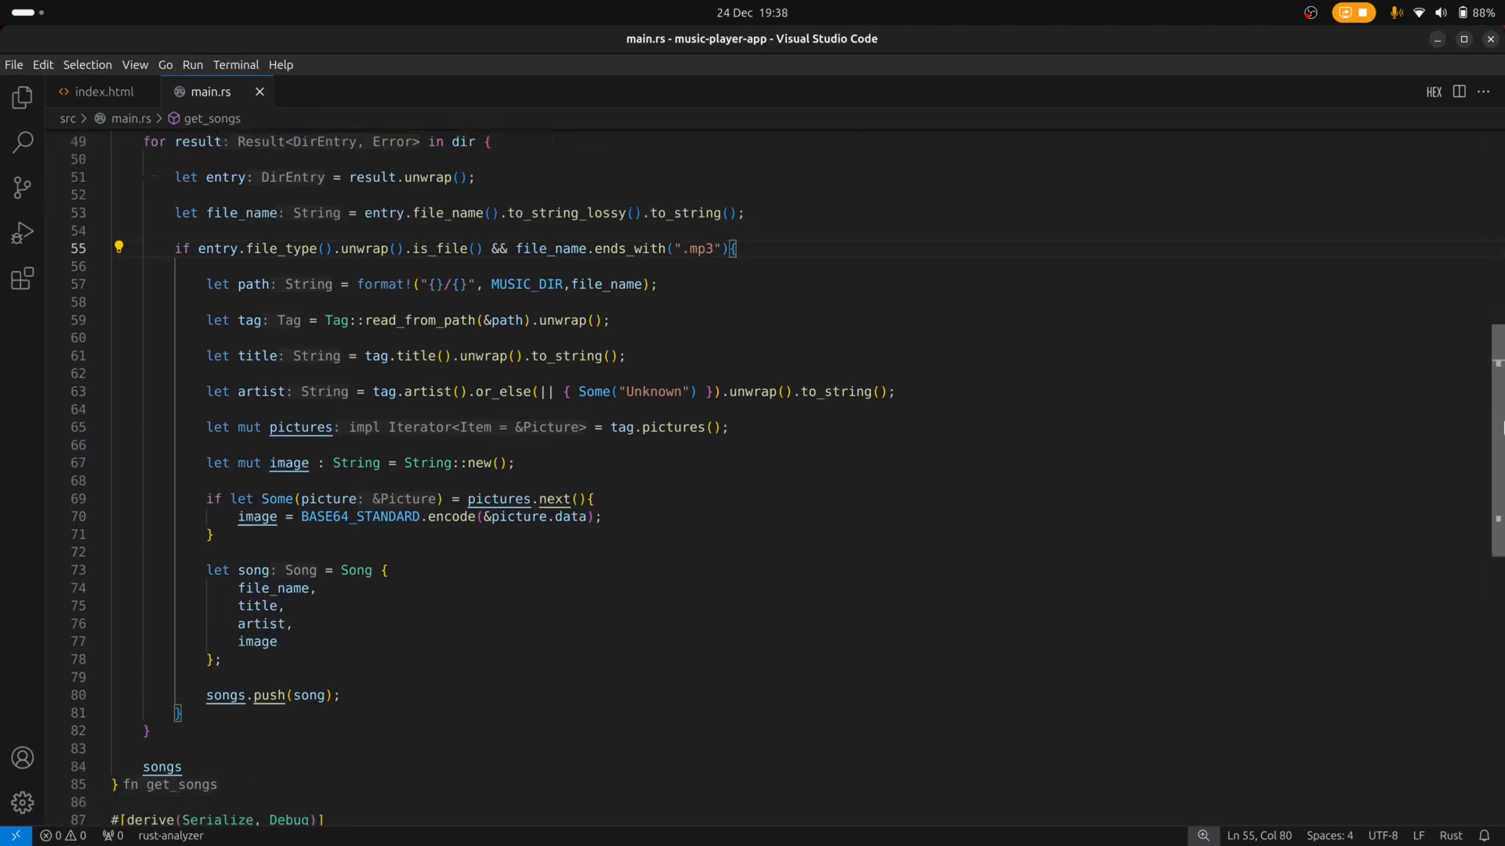
scroll("down", 3)
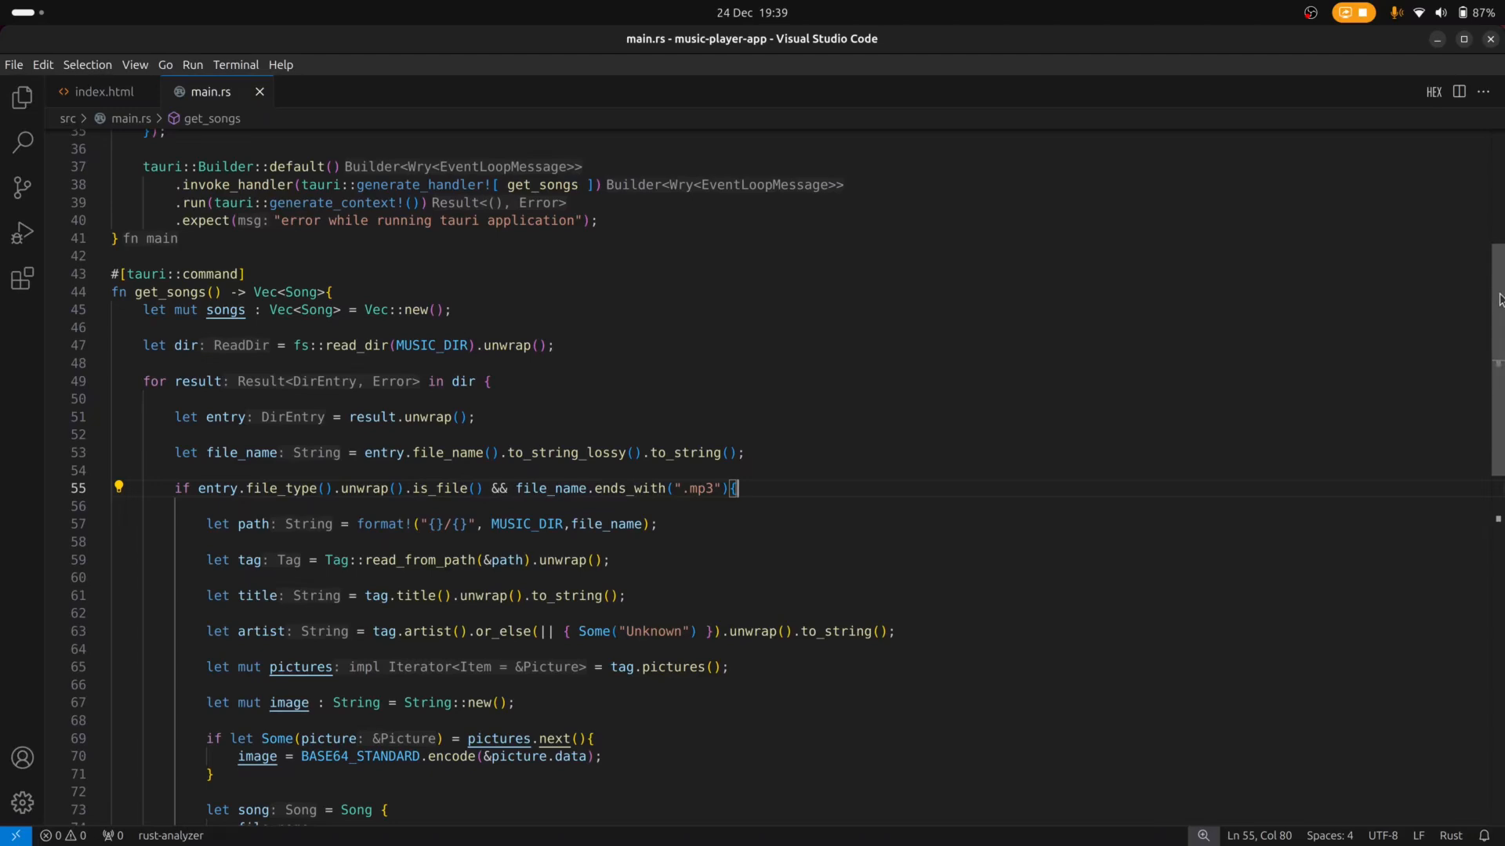
scroll("down", 3)
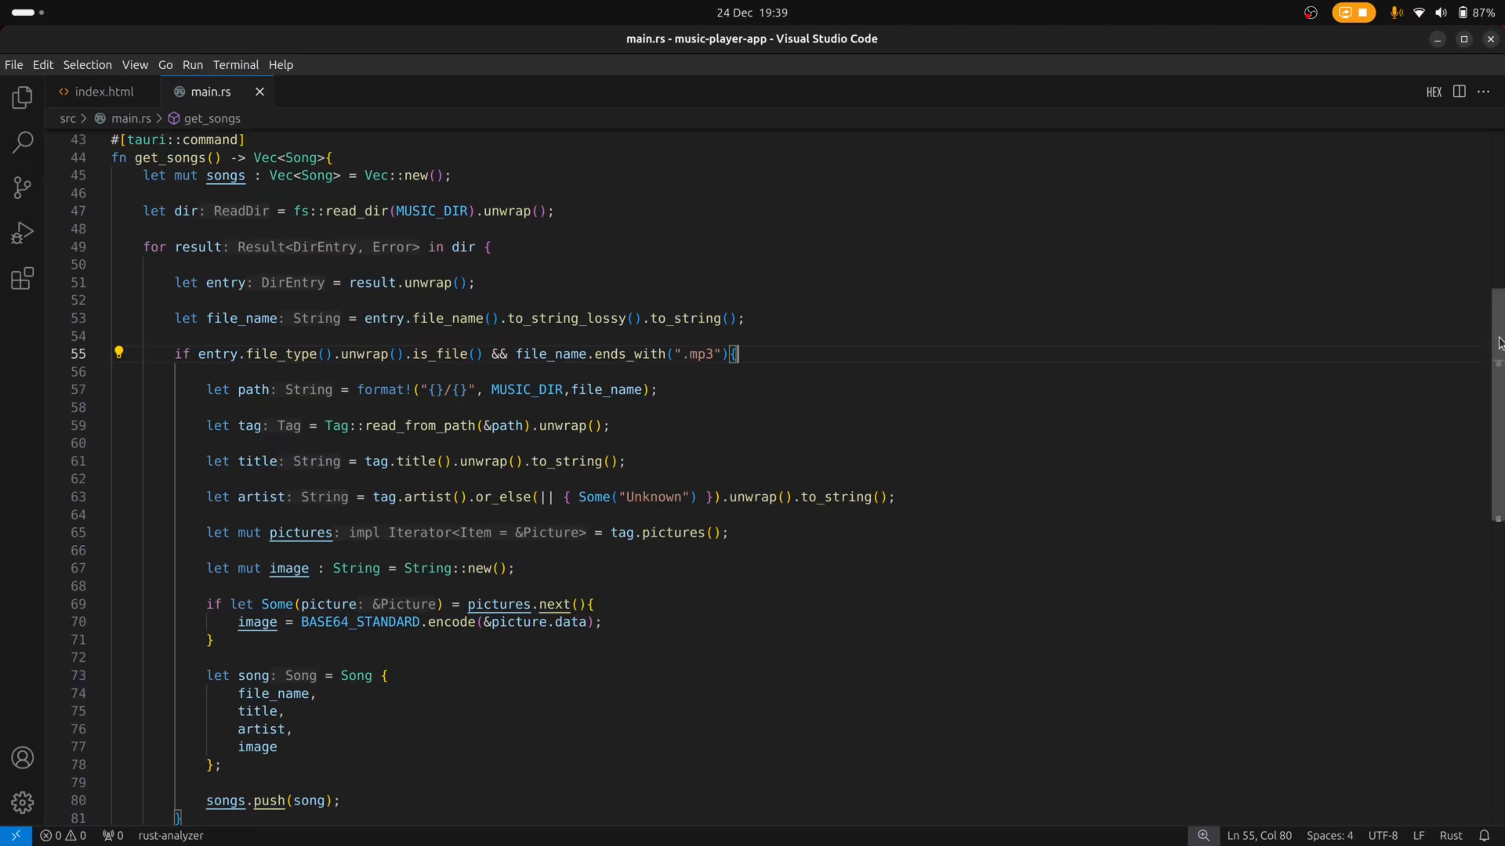
scroll("down", 3)
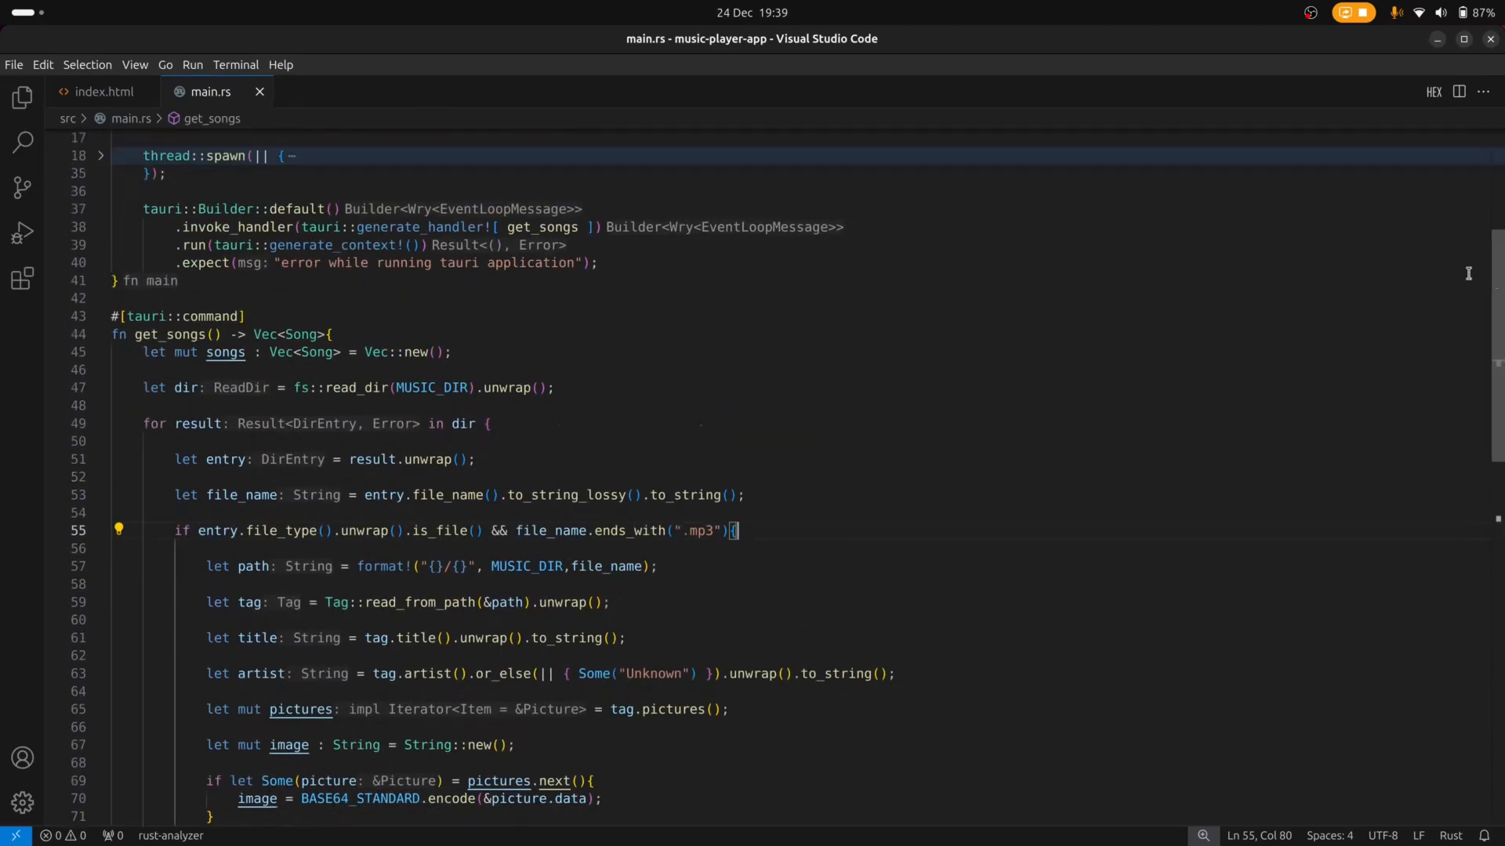
left_click(102, 91)
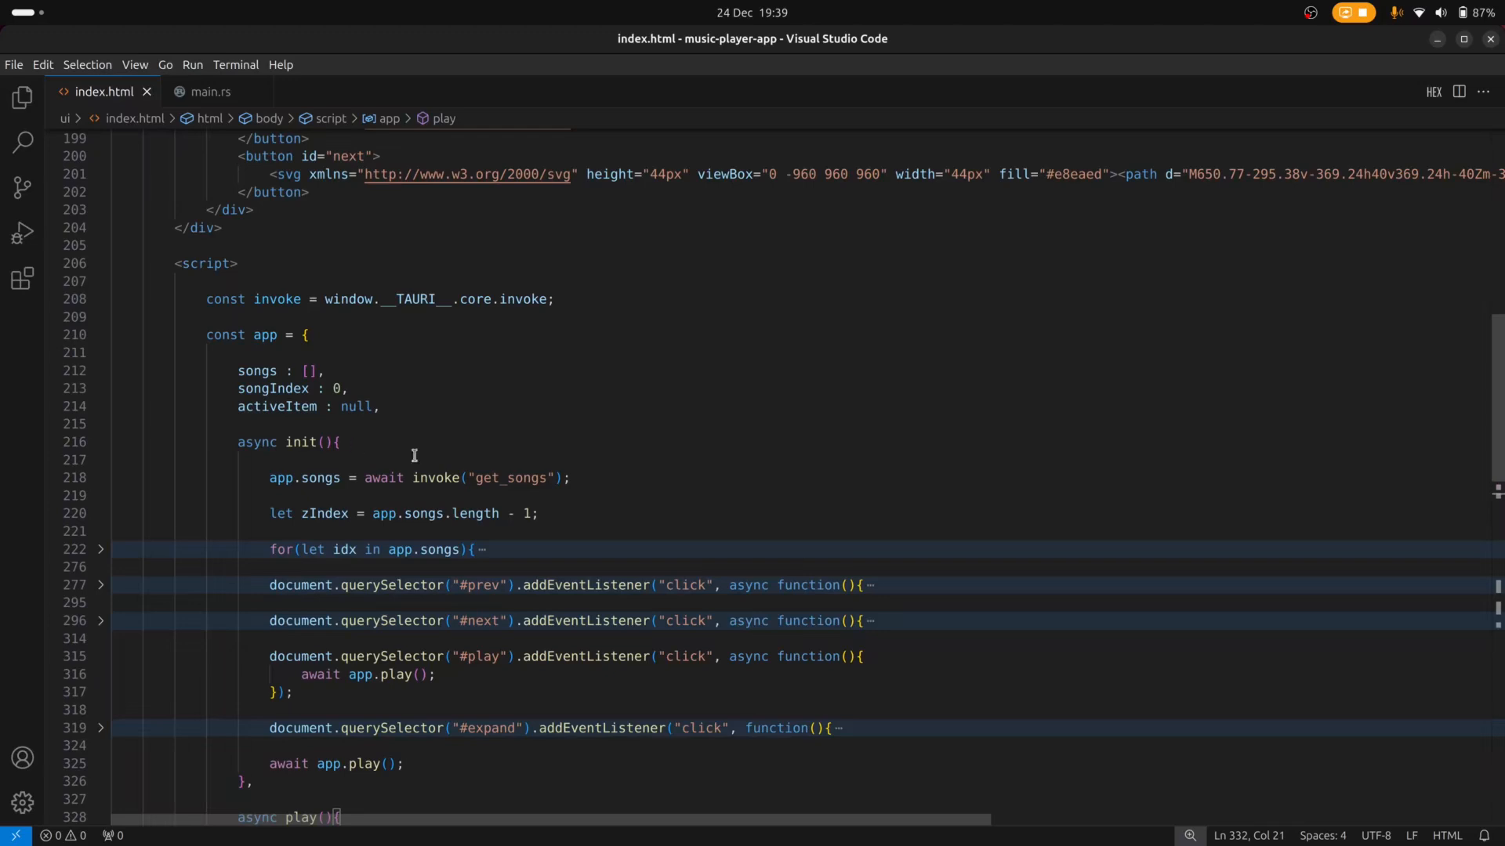
mouse_move(441, 478)
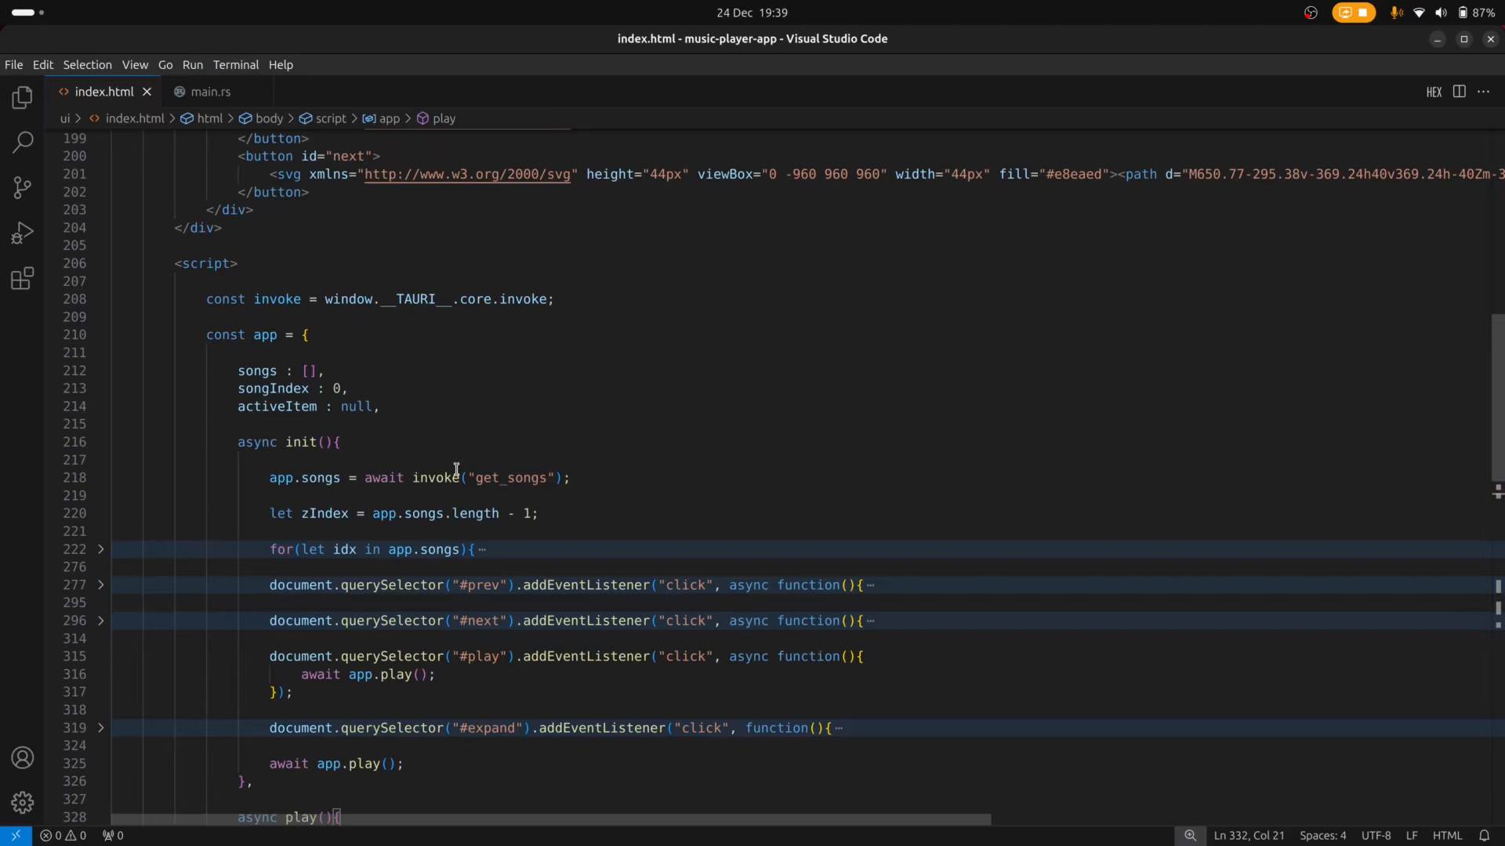
mouse_move(435, 477)
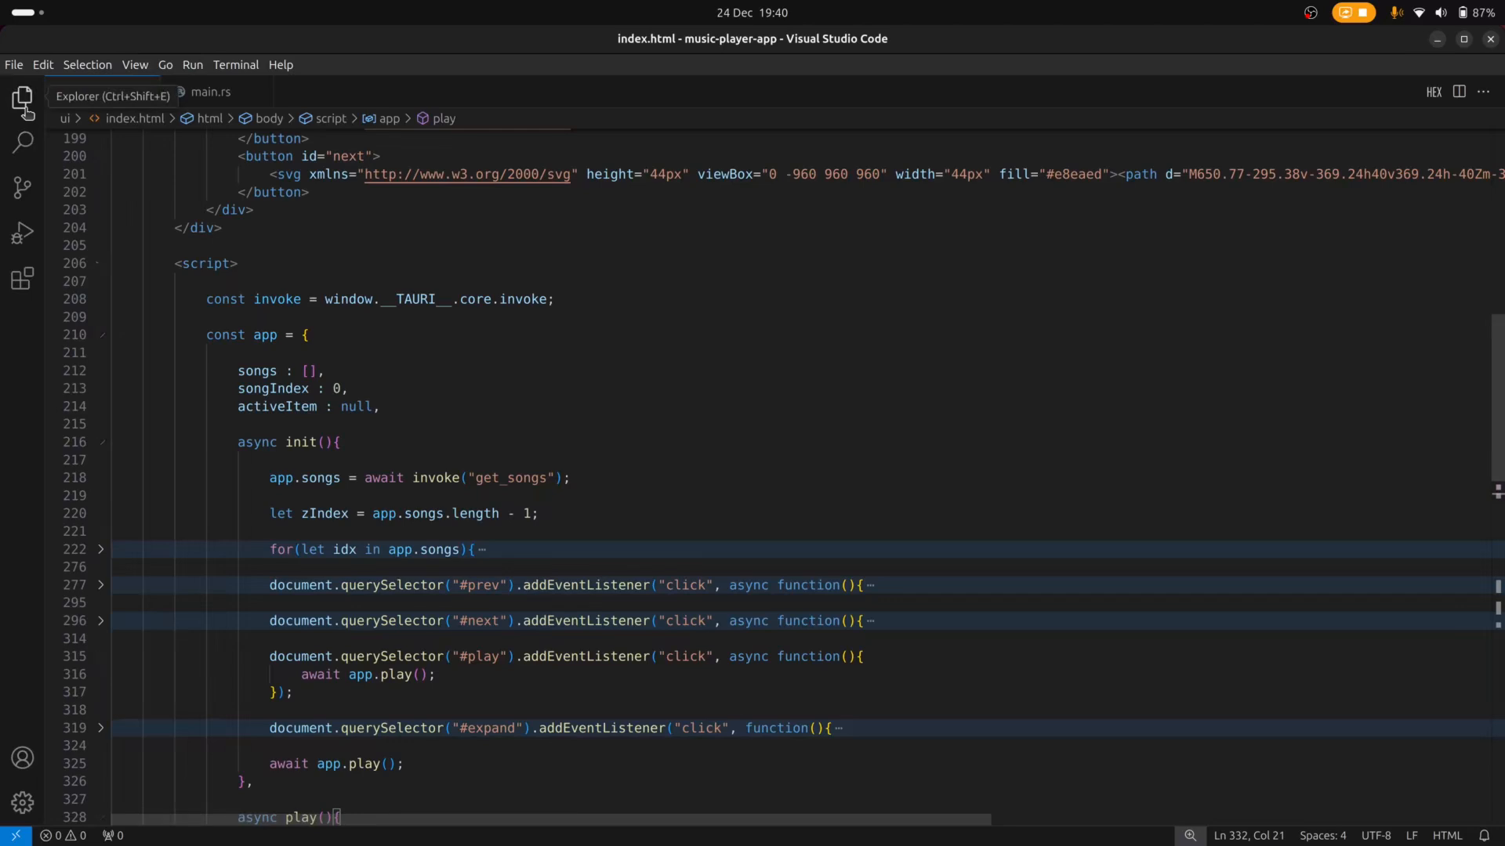
left_click(23, 97)
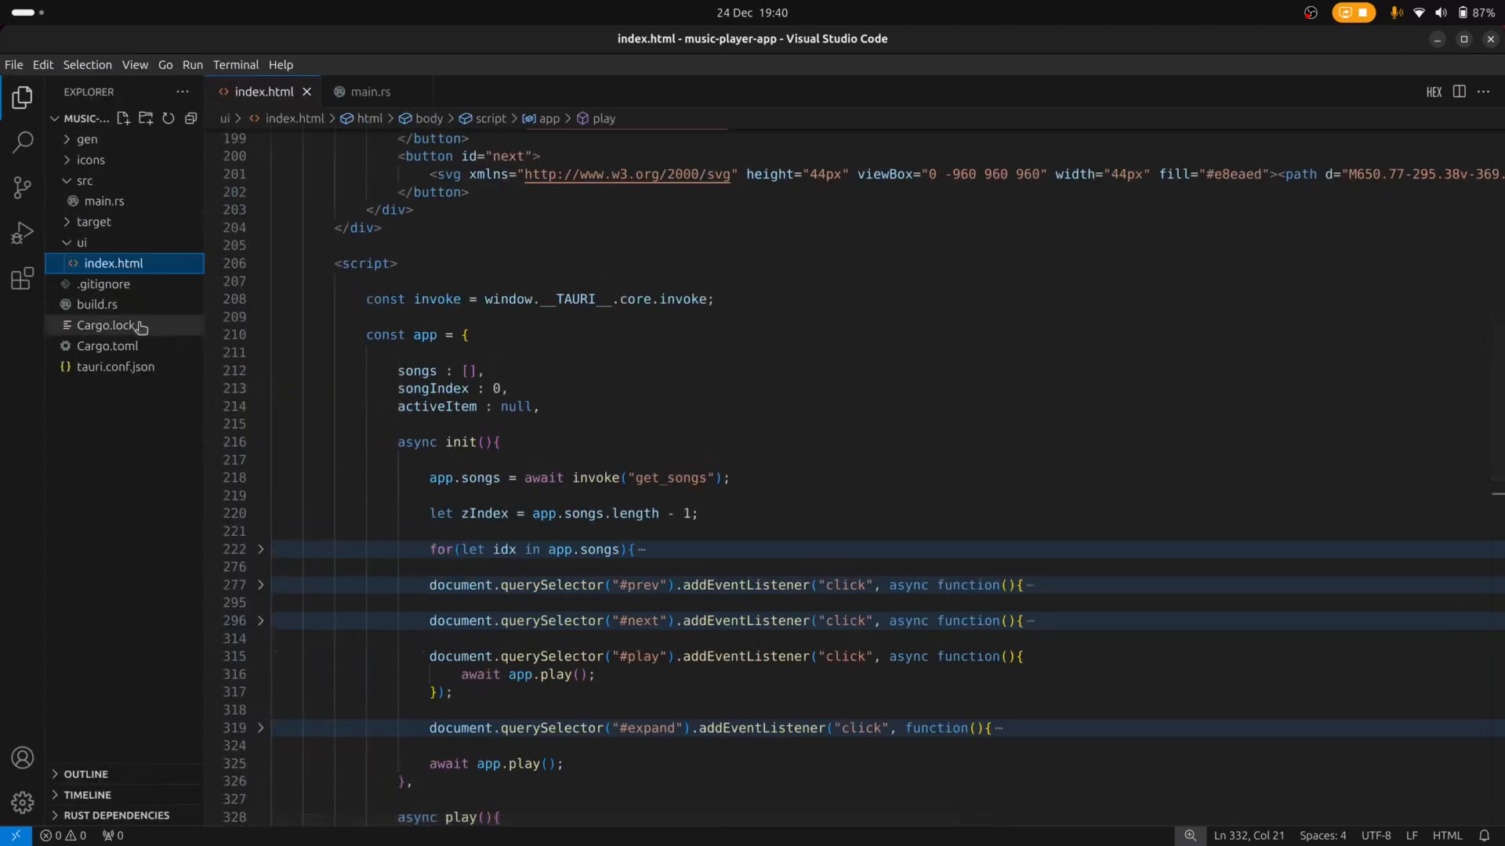
Confirm "withGlobalTauri": true in tauri.conf.json, then return to index.html.
left_click(115, 367)
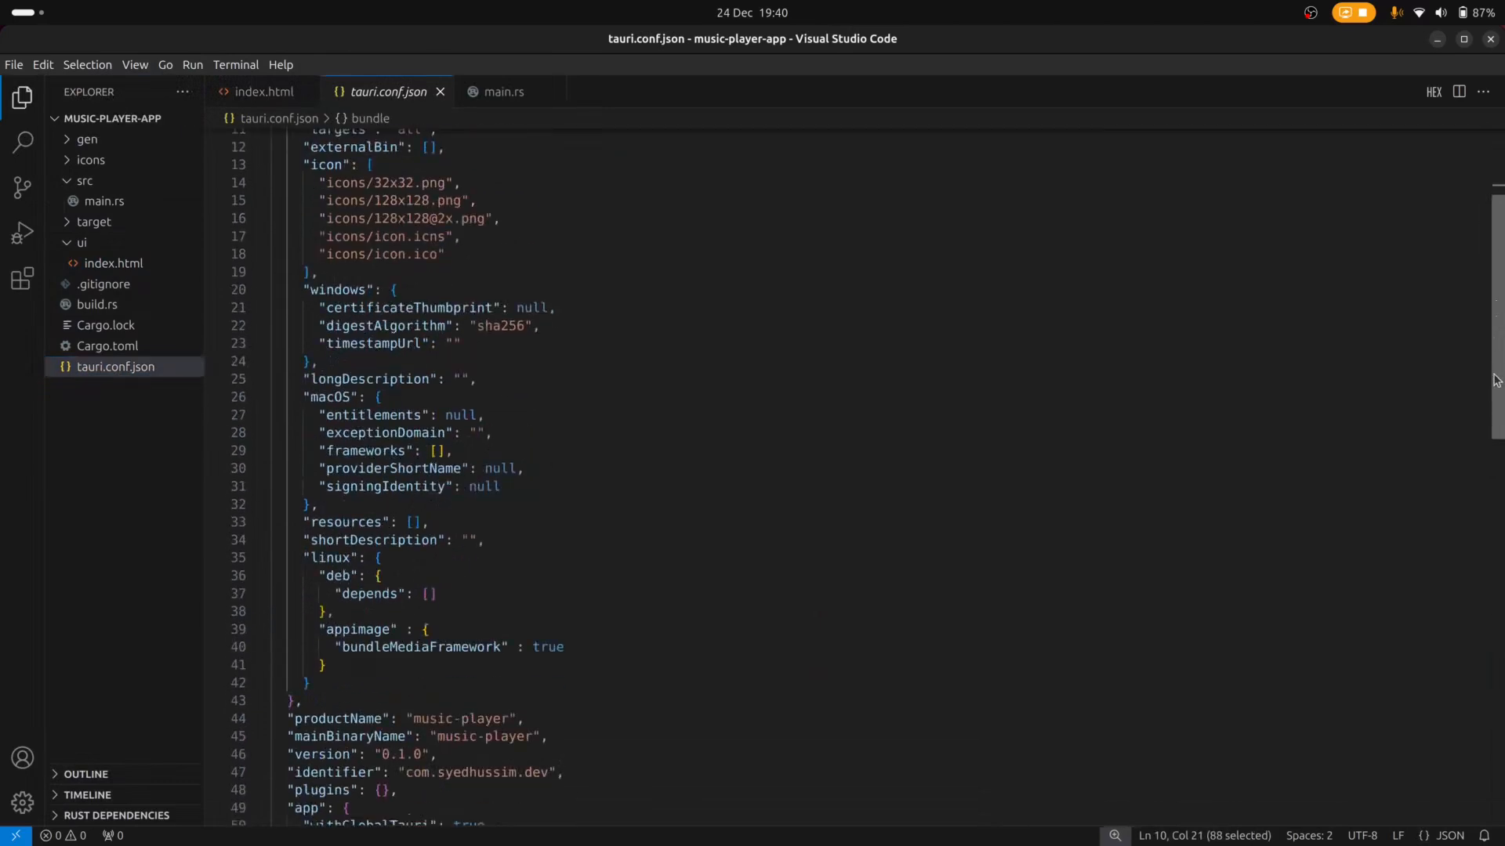
scroll("down", 3)
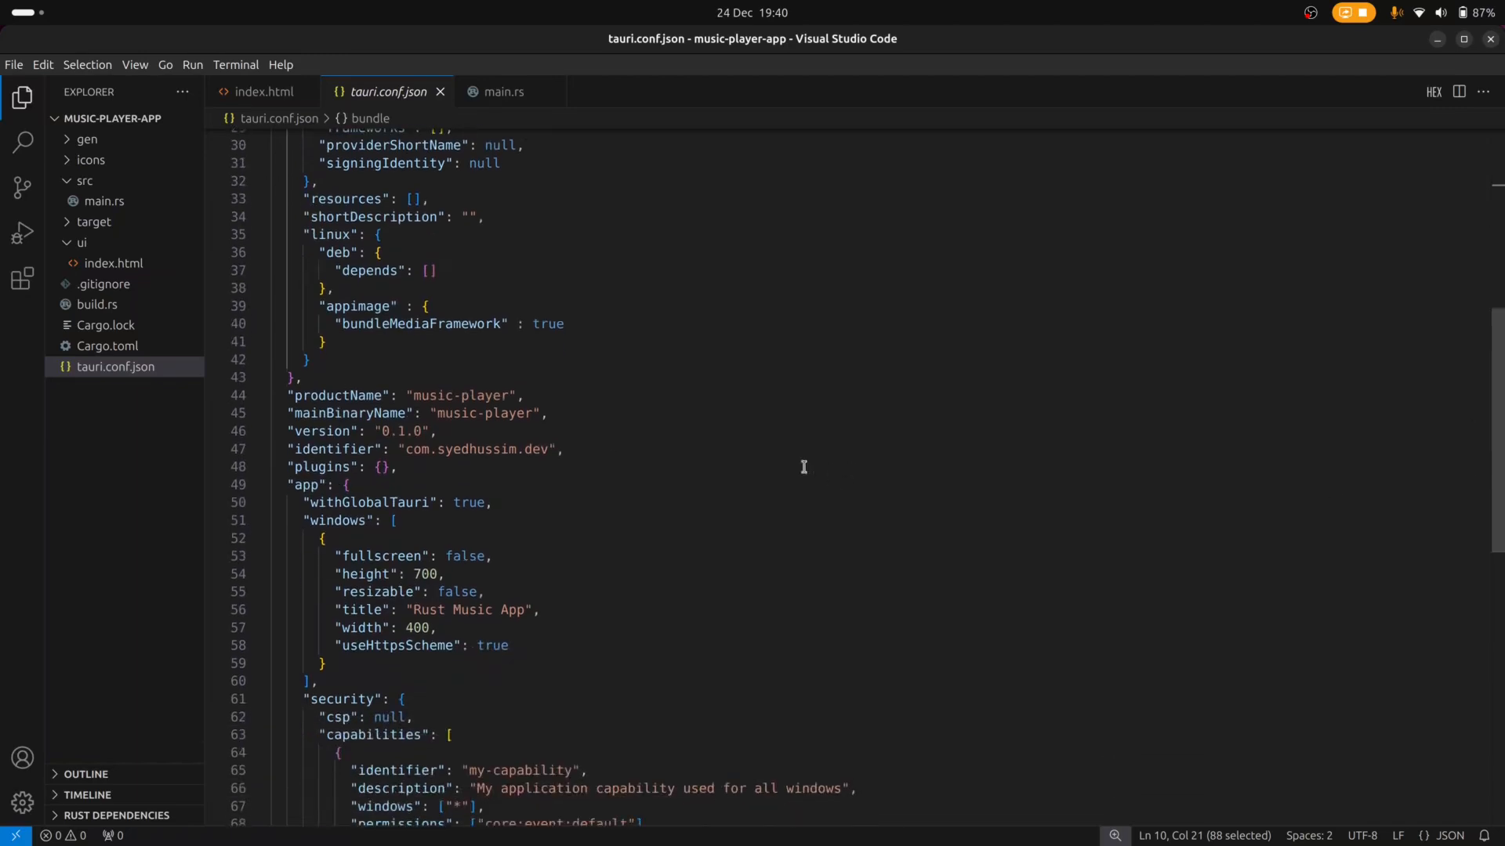
double_click(371, 502)
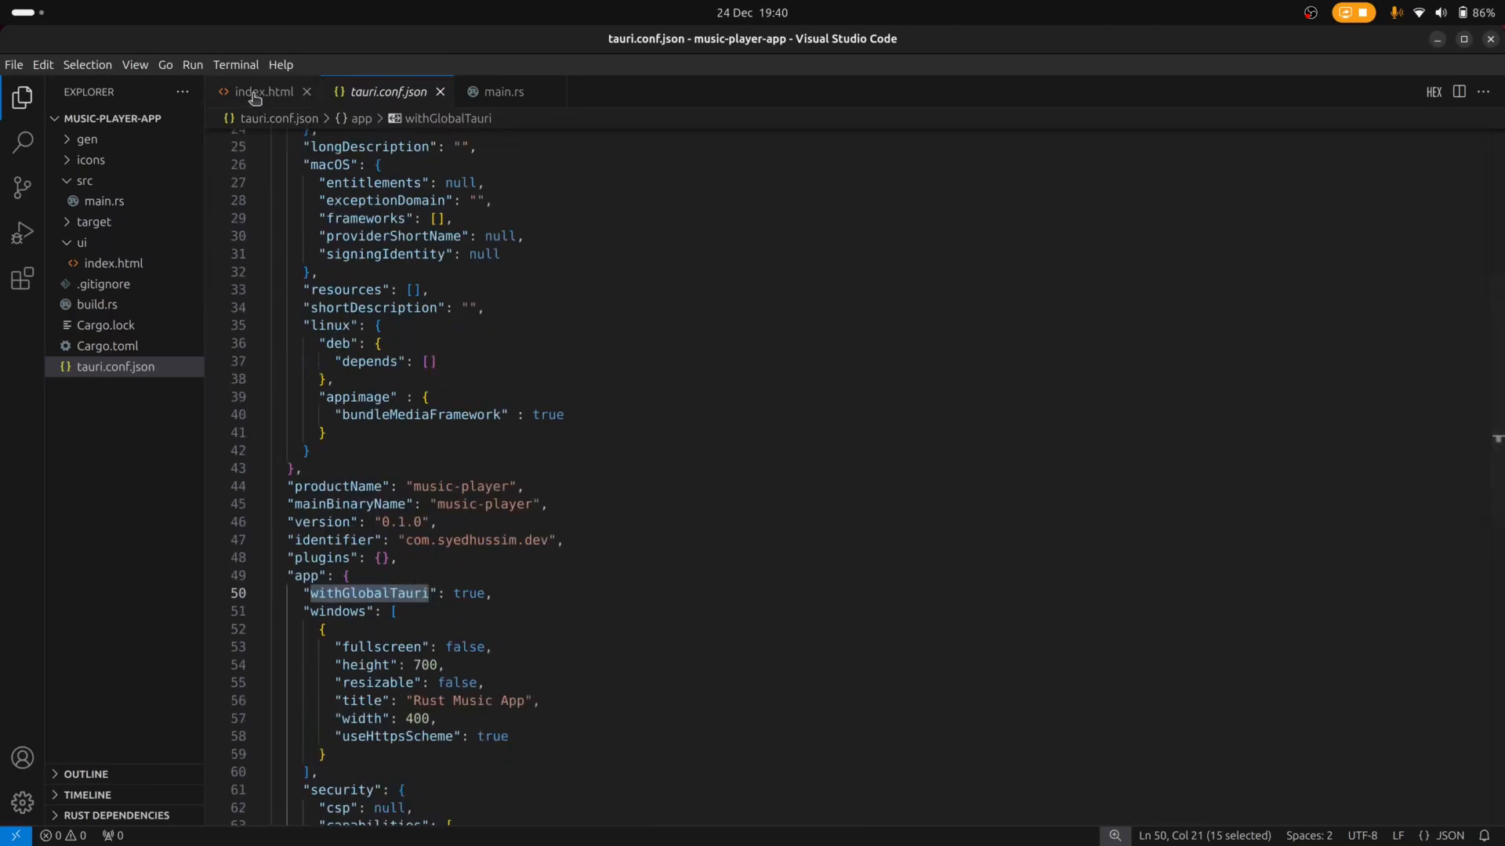
left_click(261, 91)
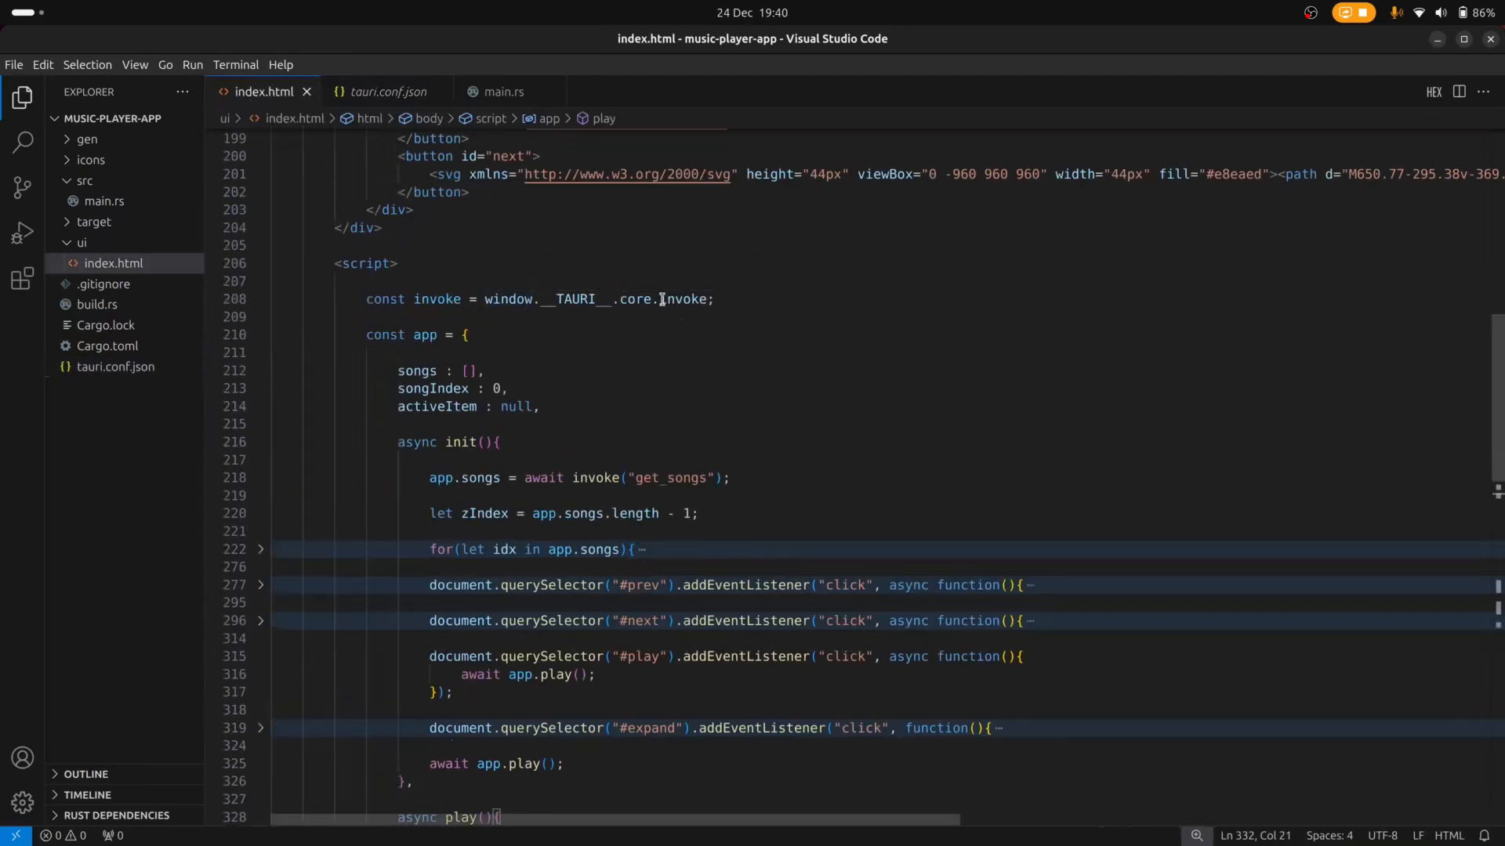
mouse_move(681, 298)
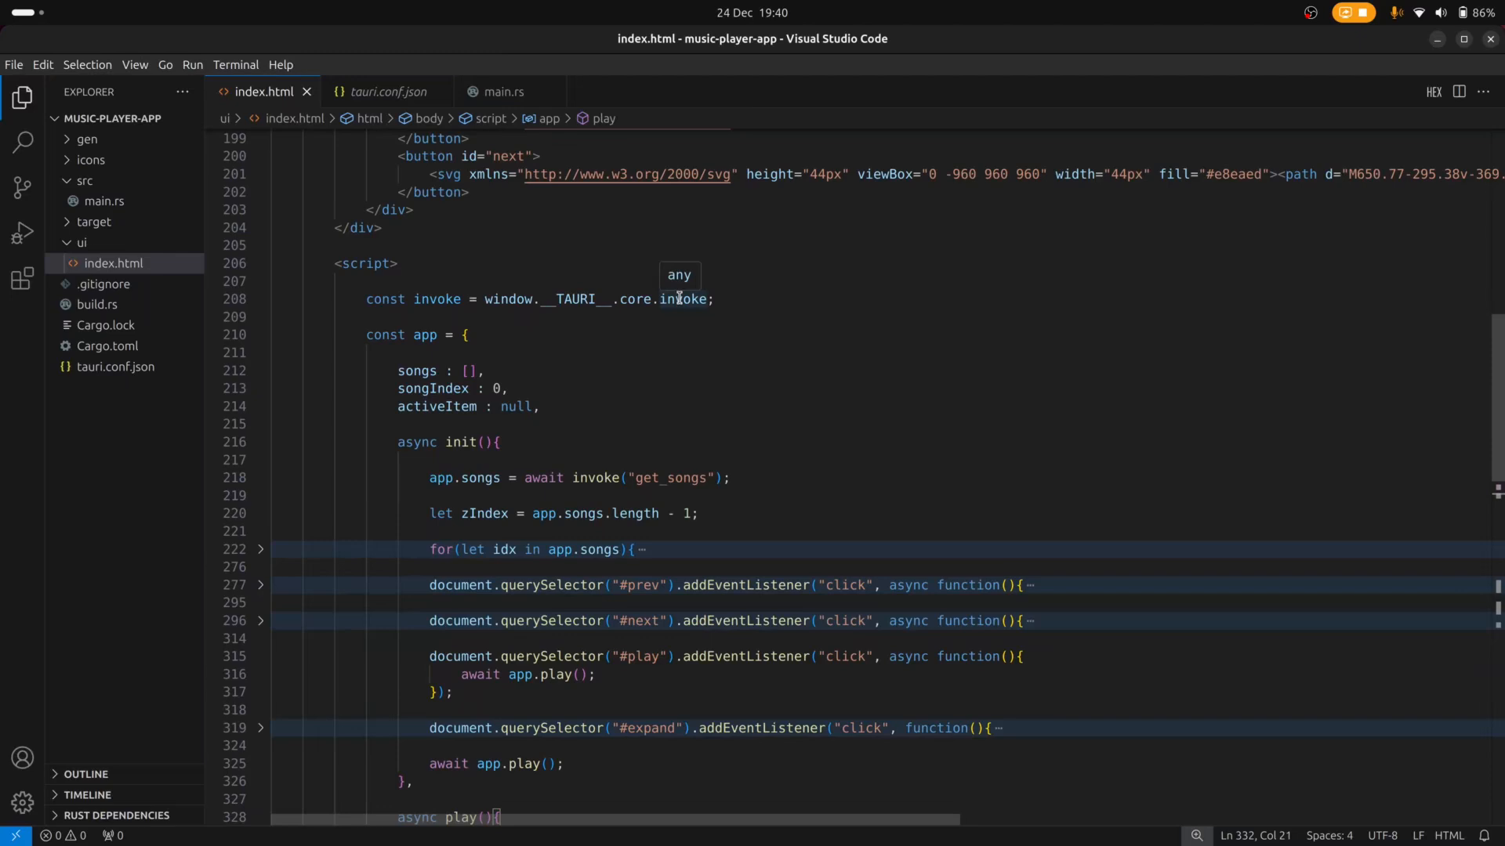
mouse_move(646, 492)
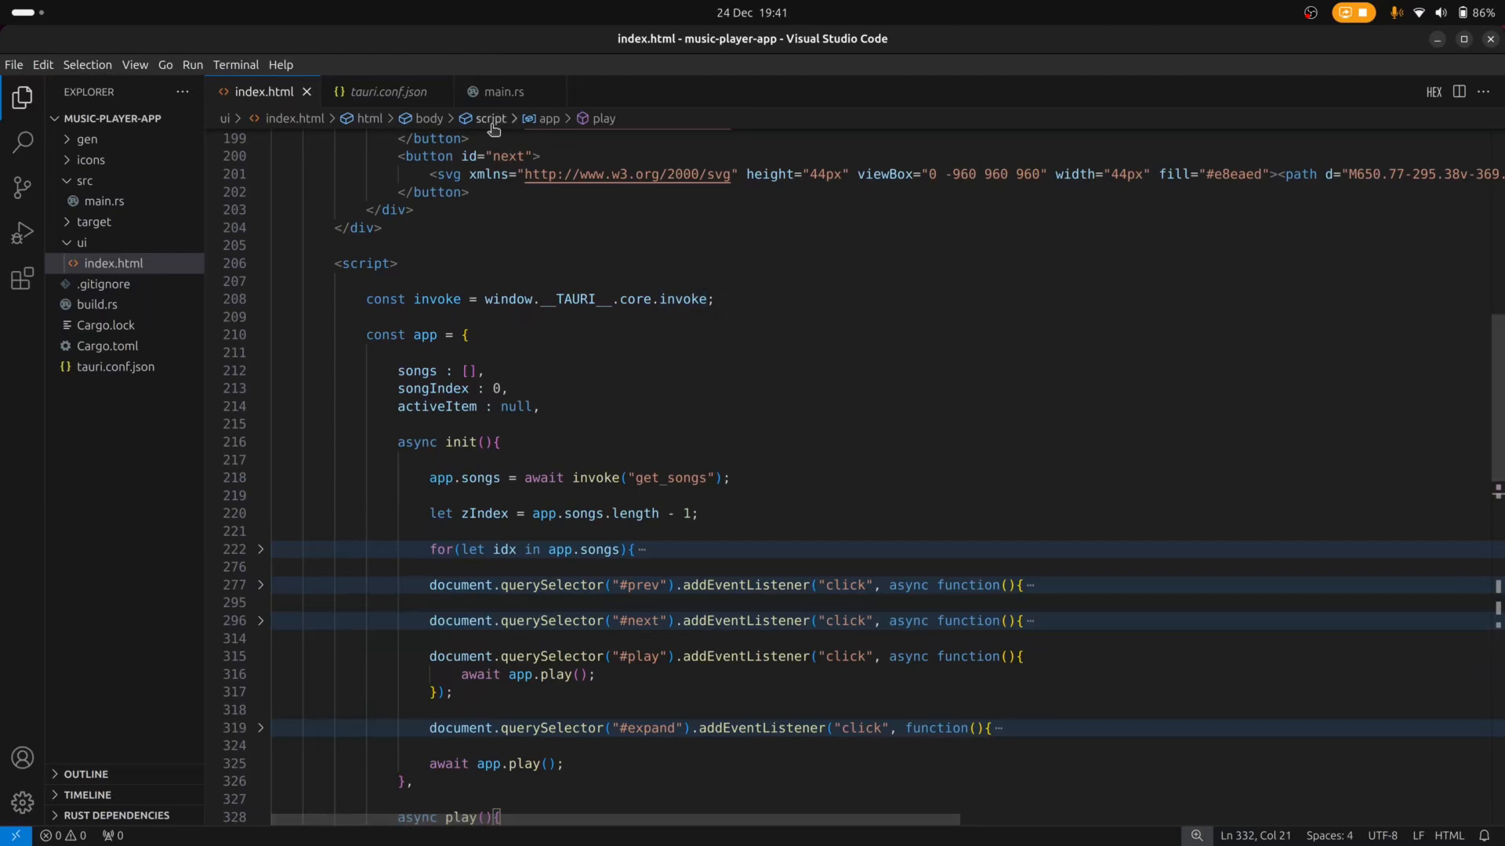
left_click(499, 91)
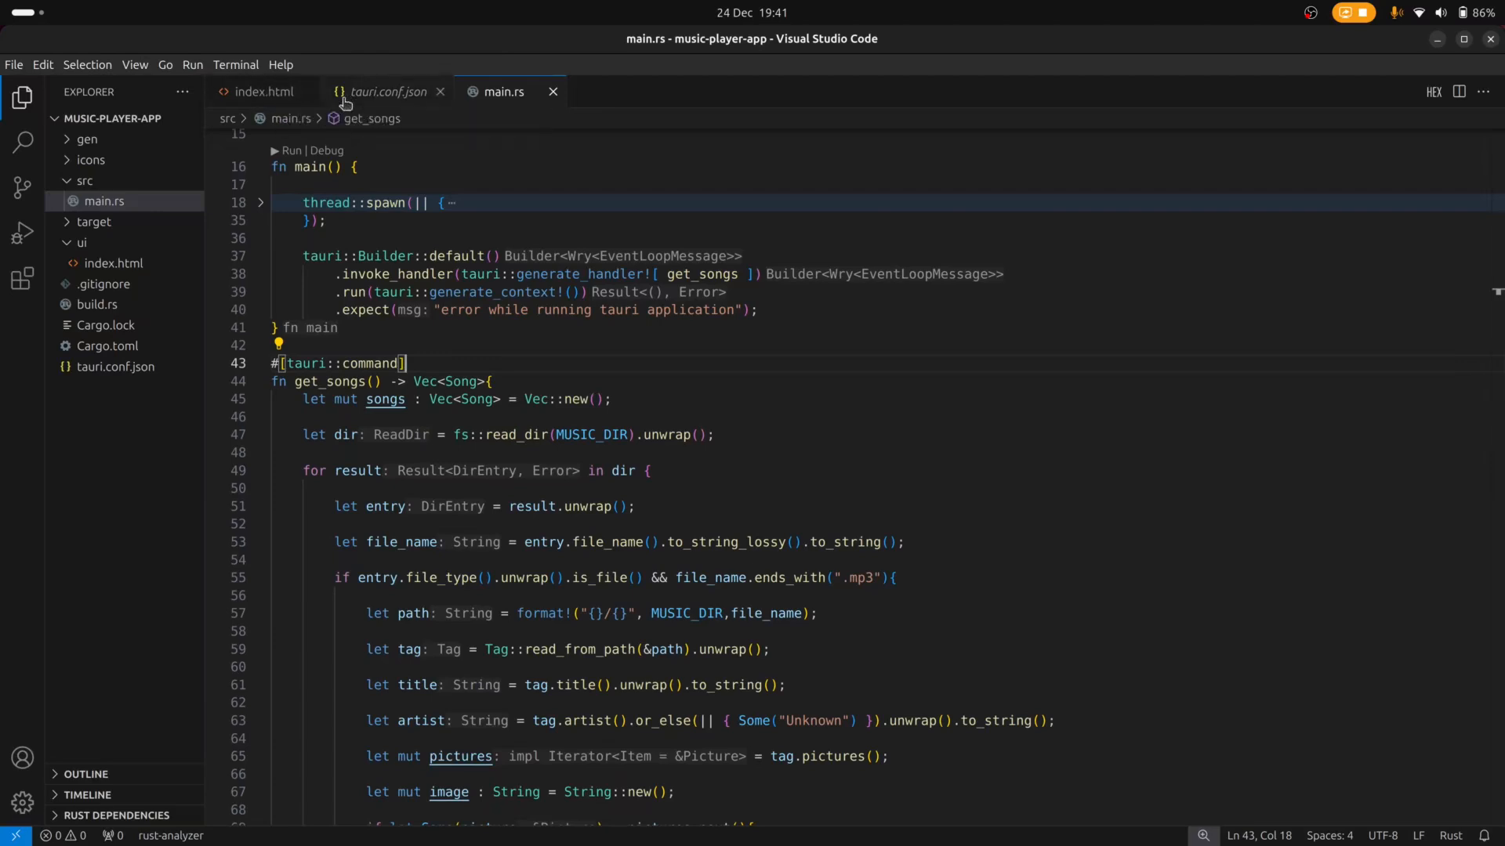
left_click(259, 91)
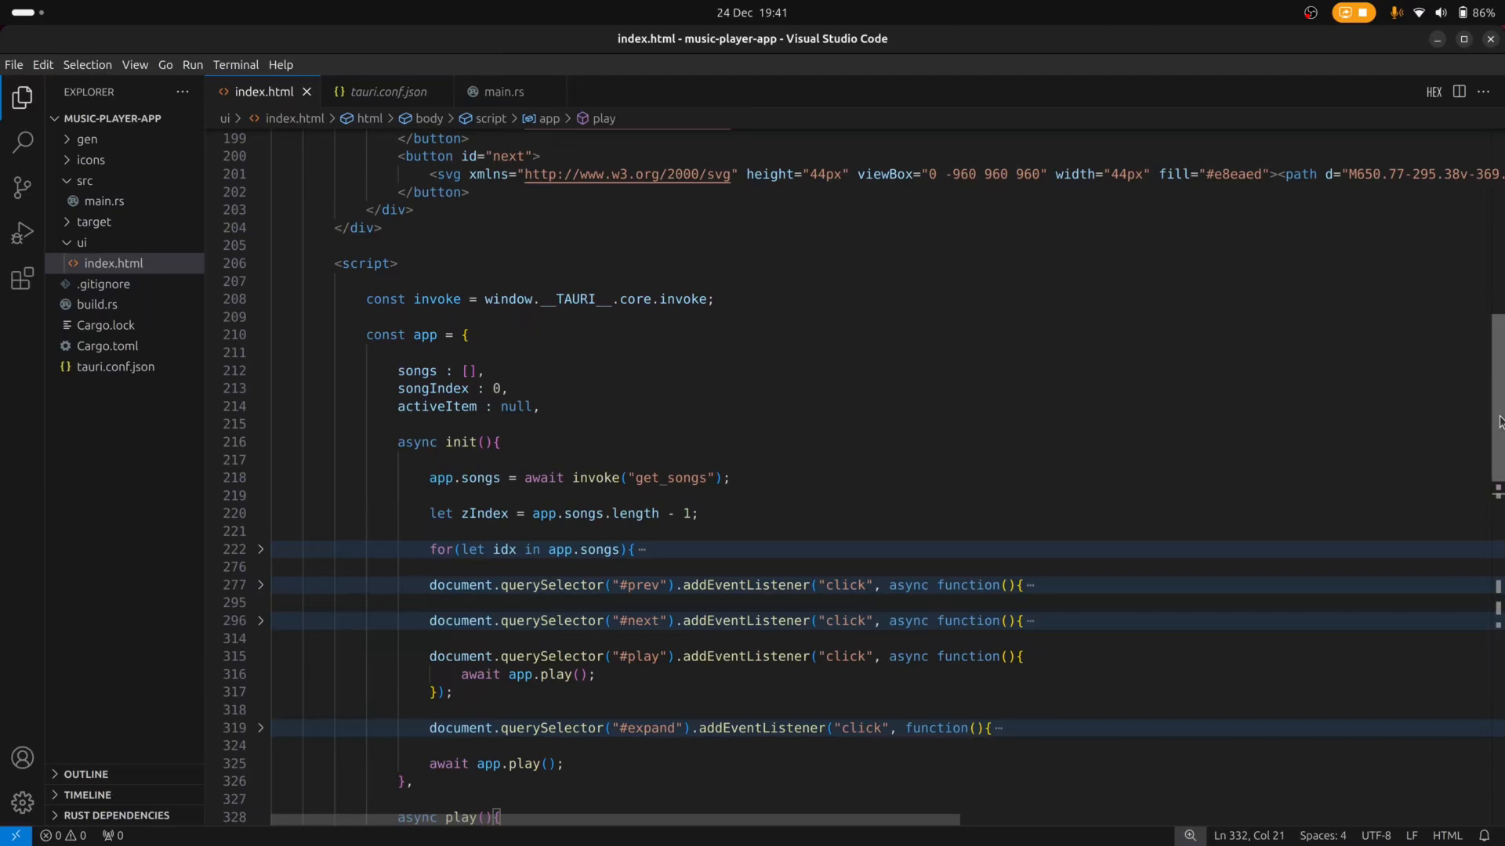
scroll("down", 3)
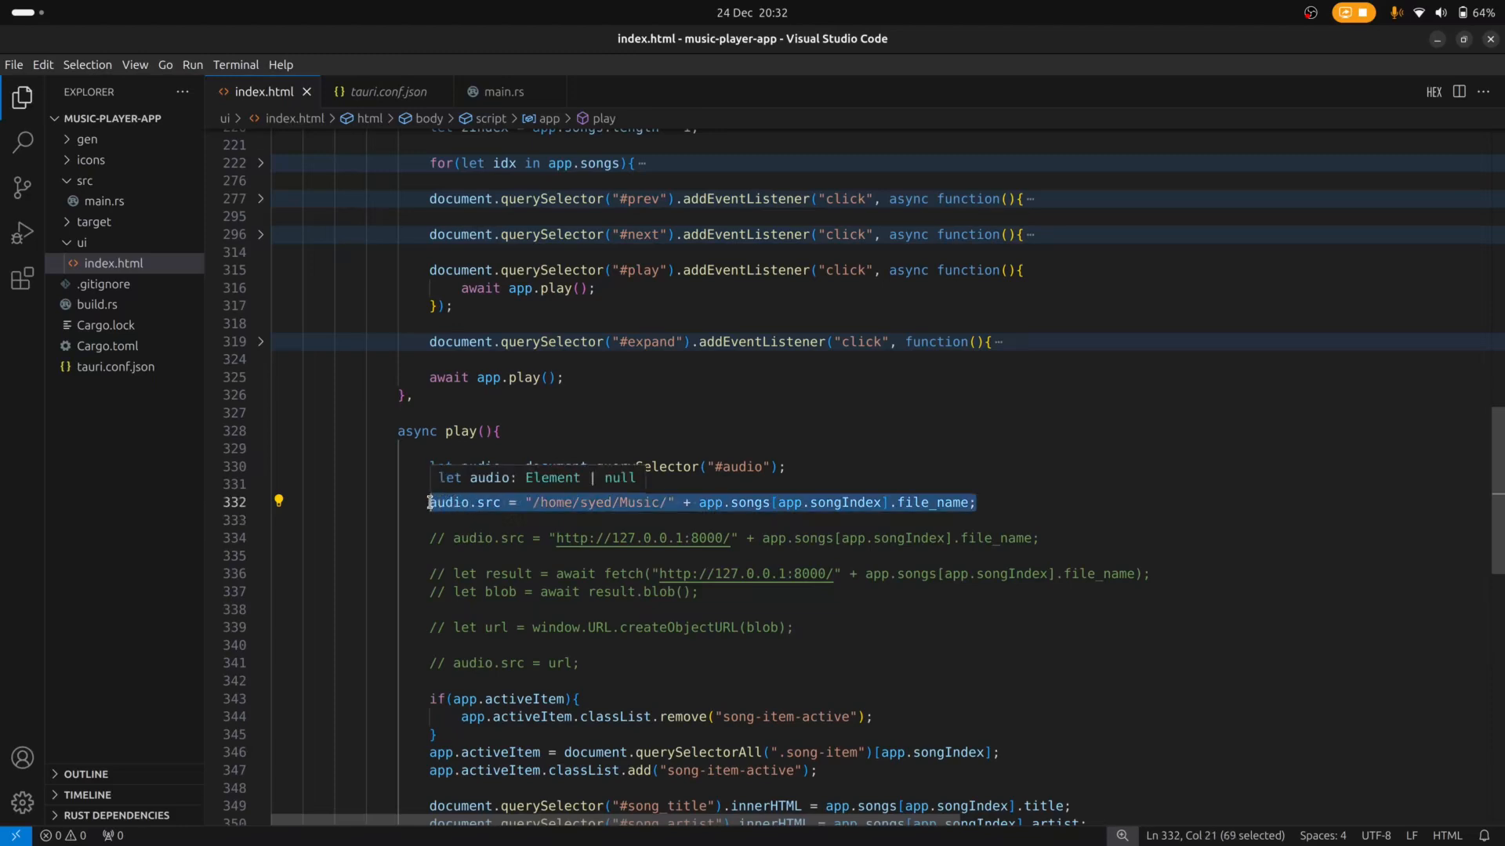
mouse_move(863, 311)
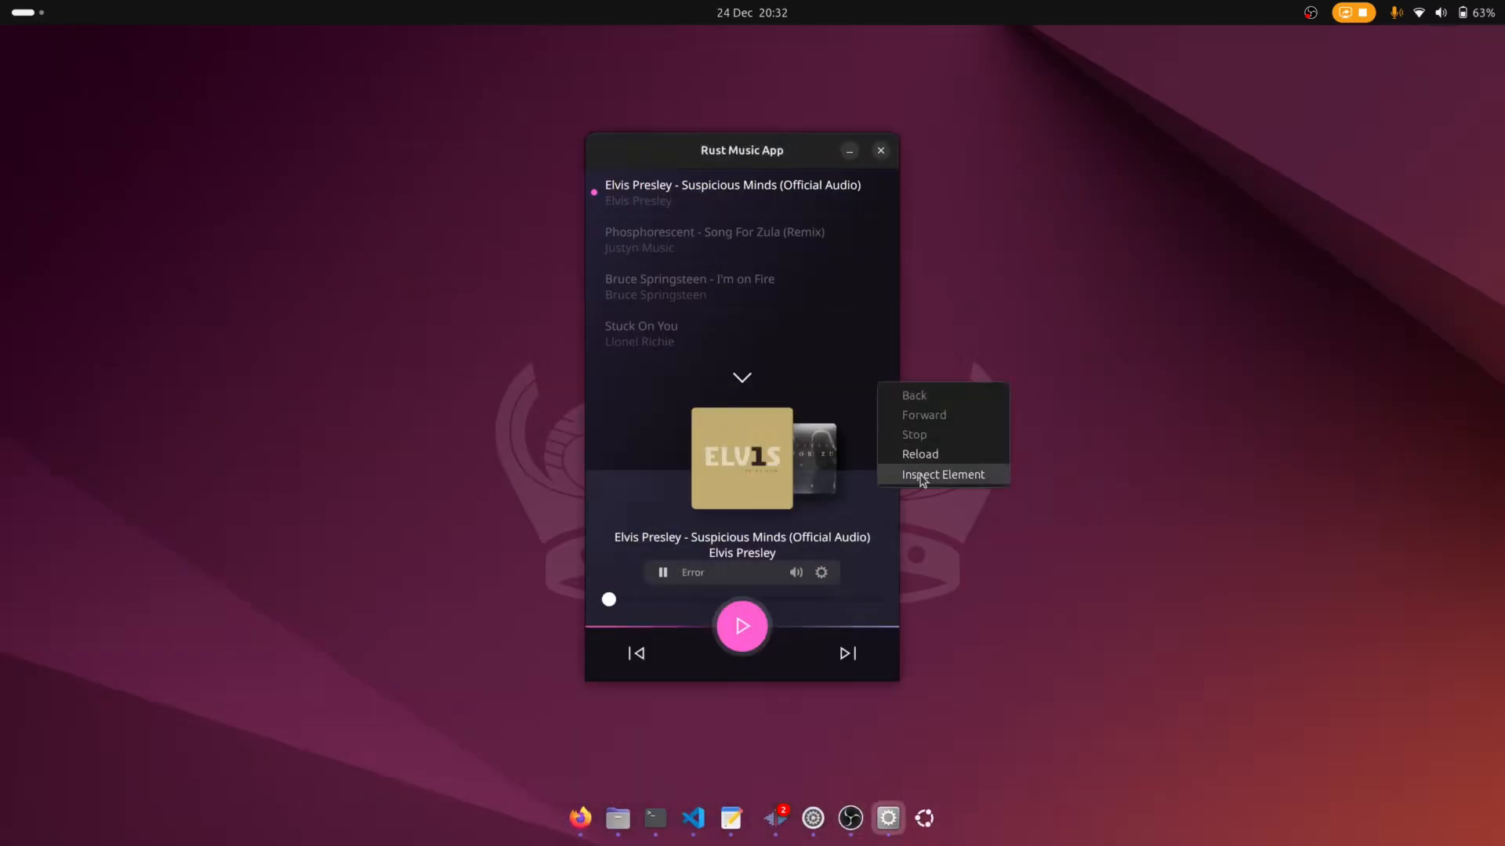
Open Web Inspector on the Rust Music App player showing the Error state.
left_click(942, 474)
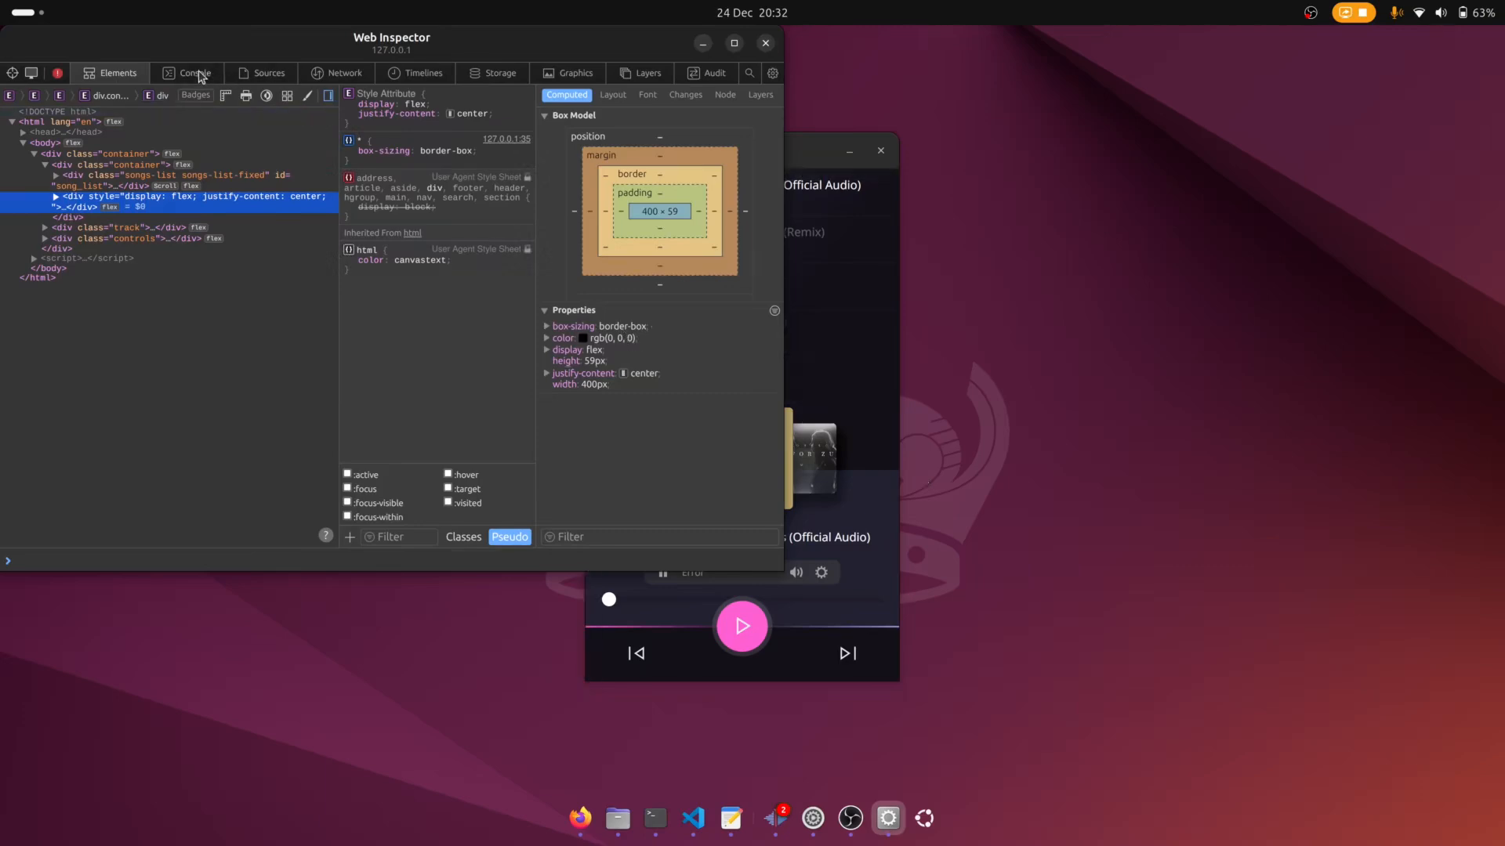
View the Console's Unhandled Promise Rejection: NotSupportedError.
left_click(193, 73)
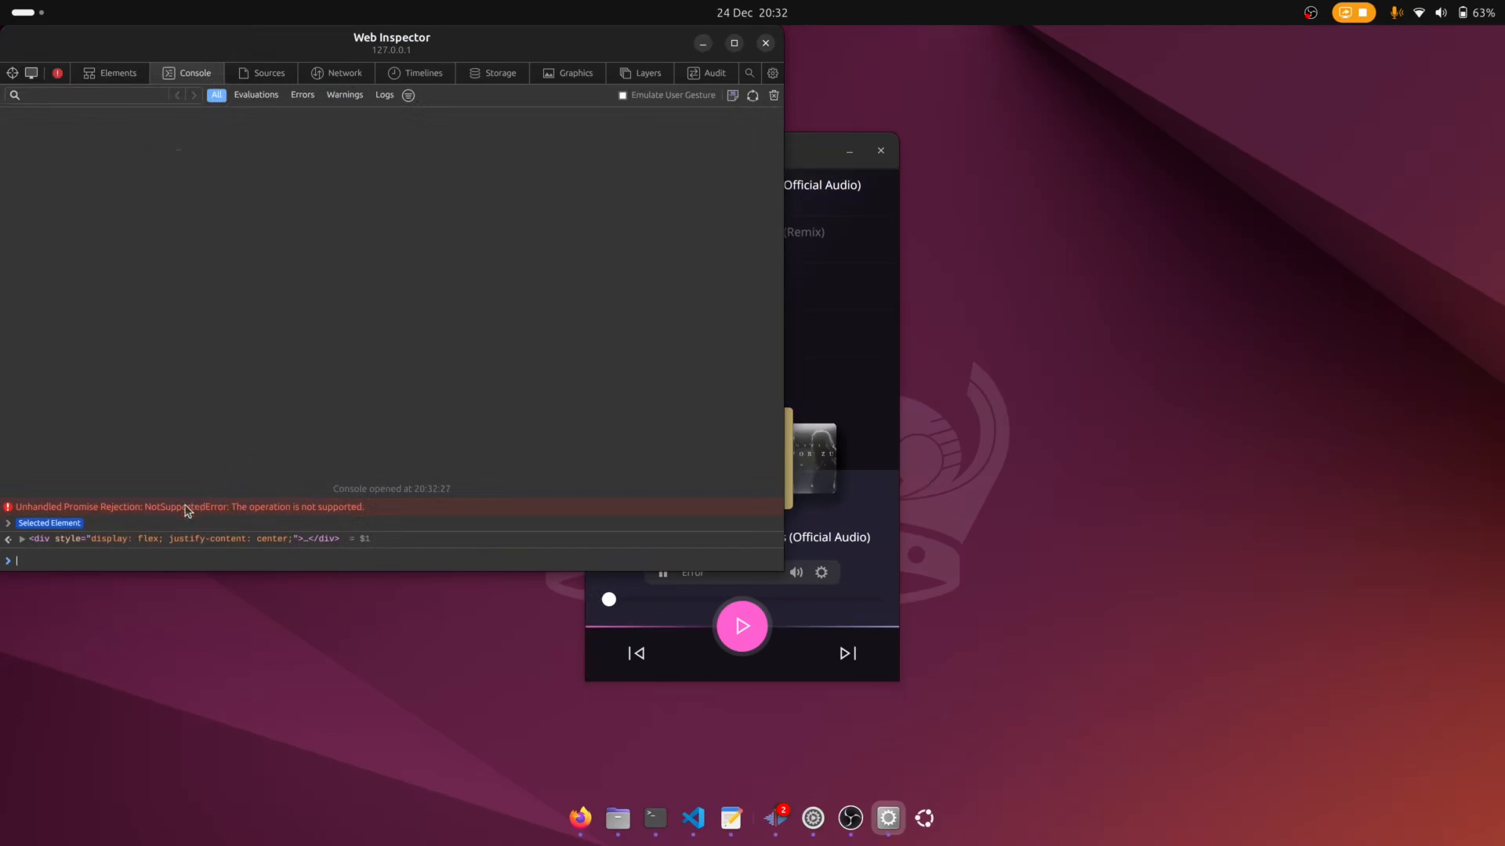
mouse_move(294, 518)
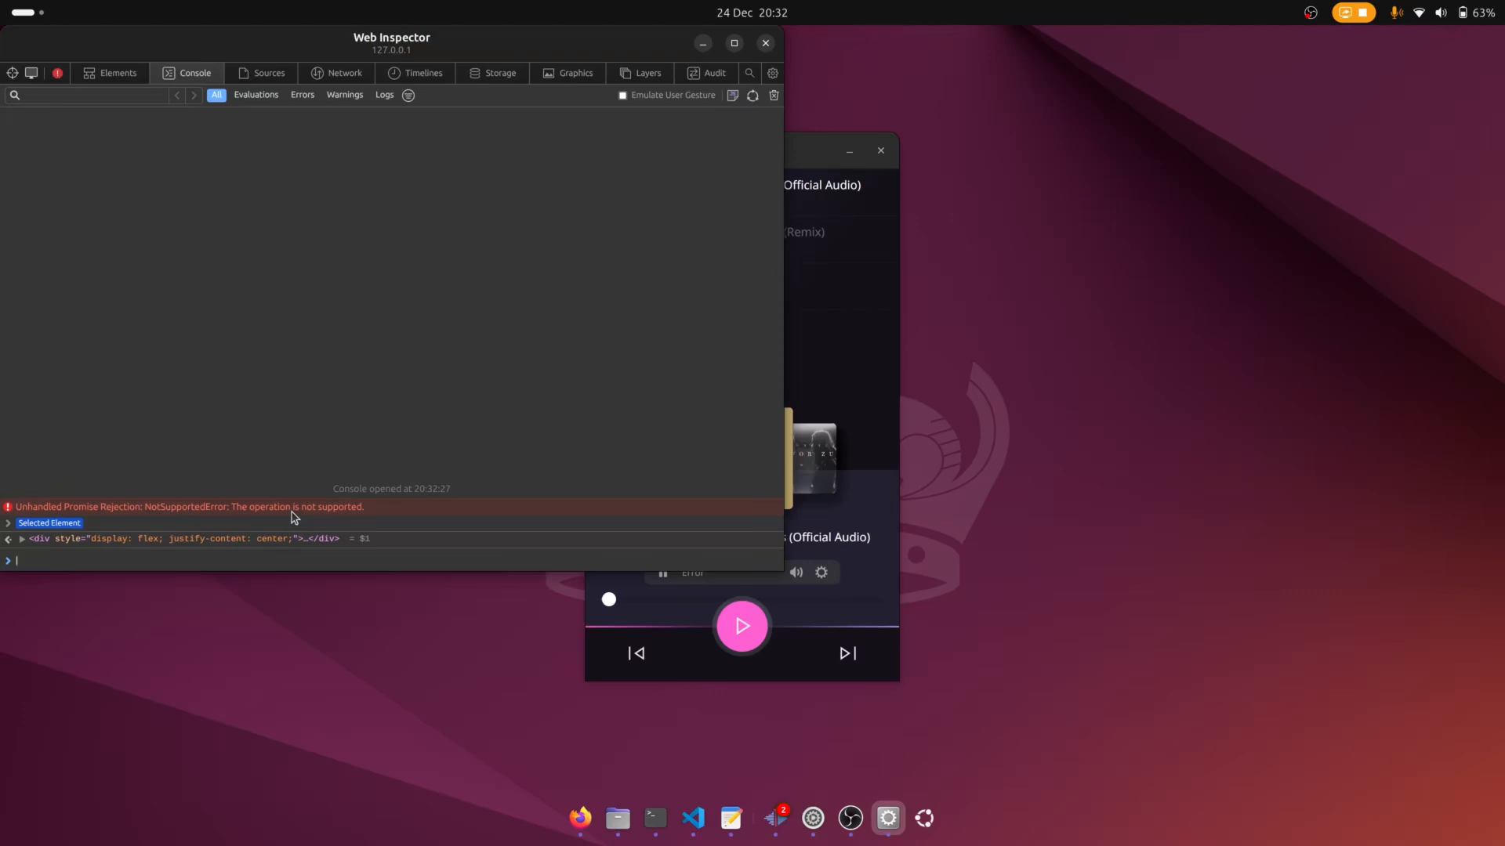
mouse_move(722, 787)
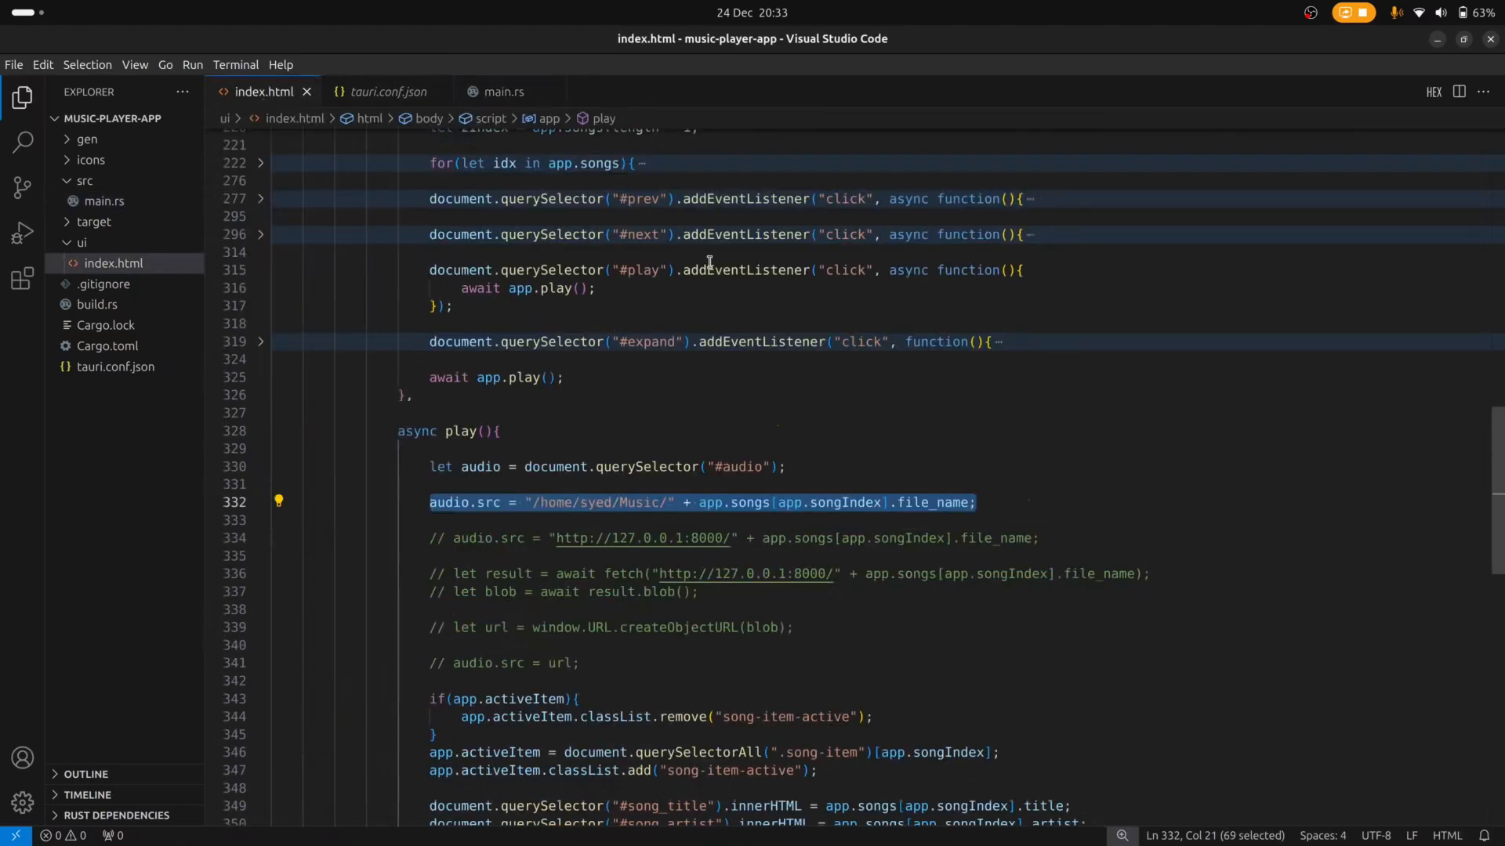
scroll("down", 3)
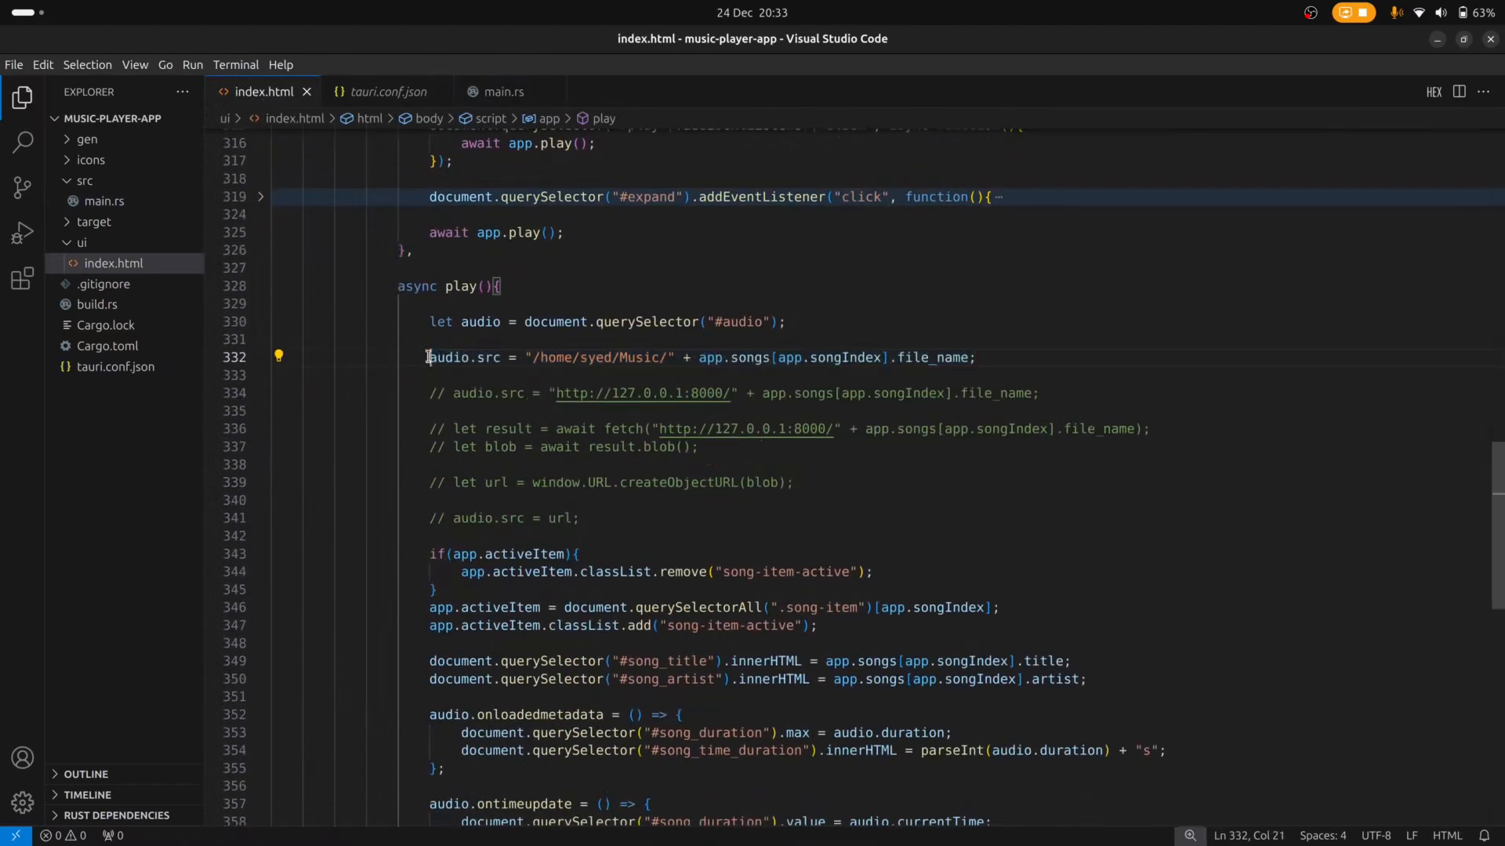
type("//")
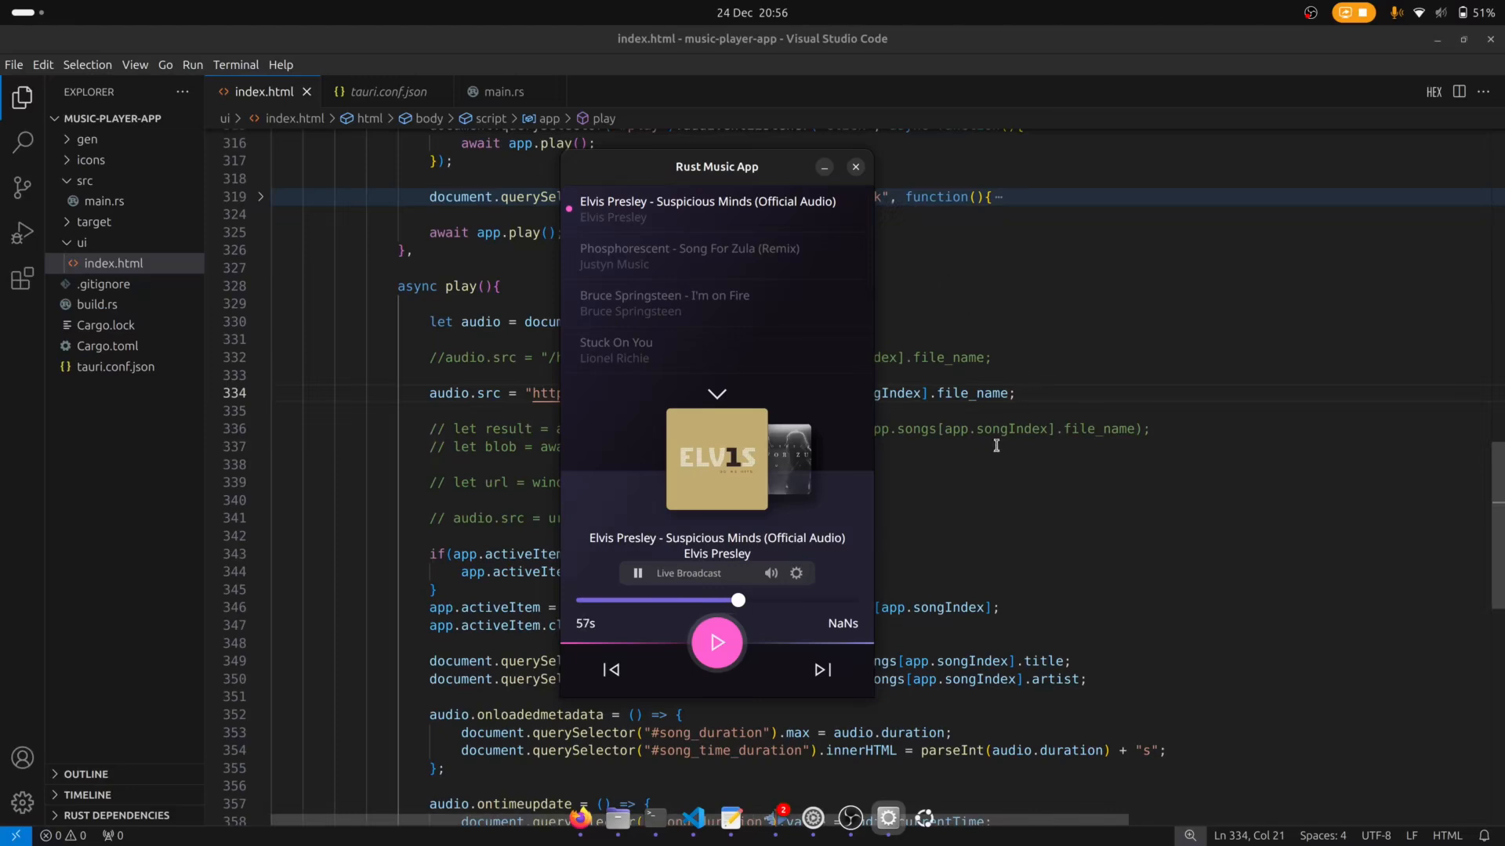
Comment out the localhost audio.src line, leaving the blob fetch and object URL code active.
left_click(855, 166)
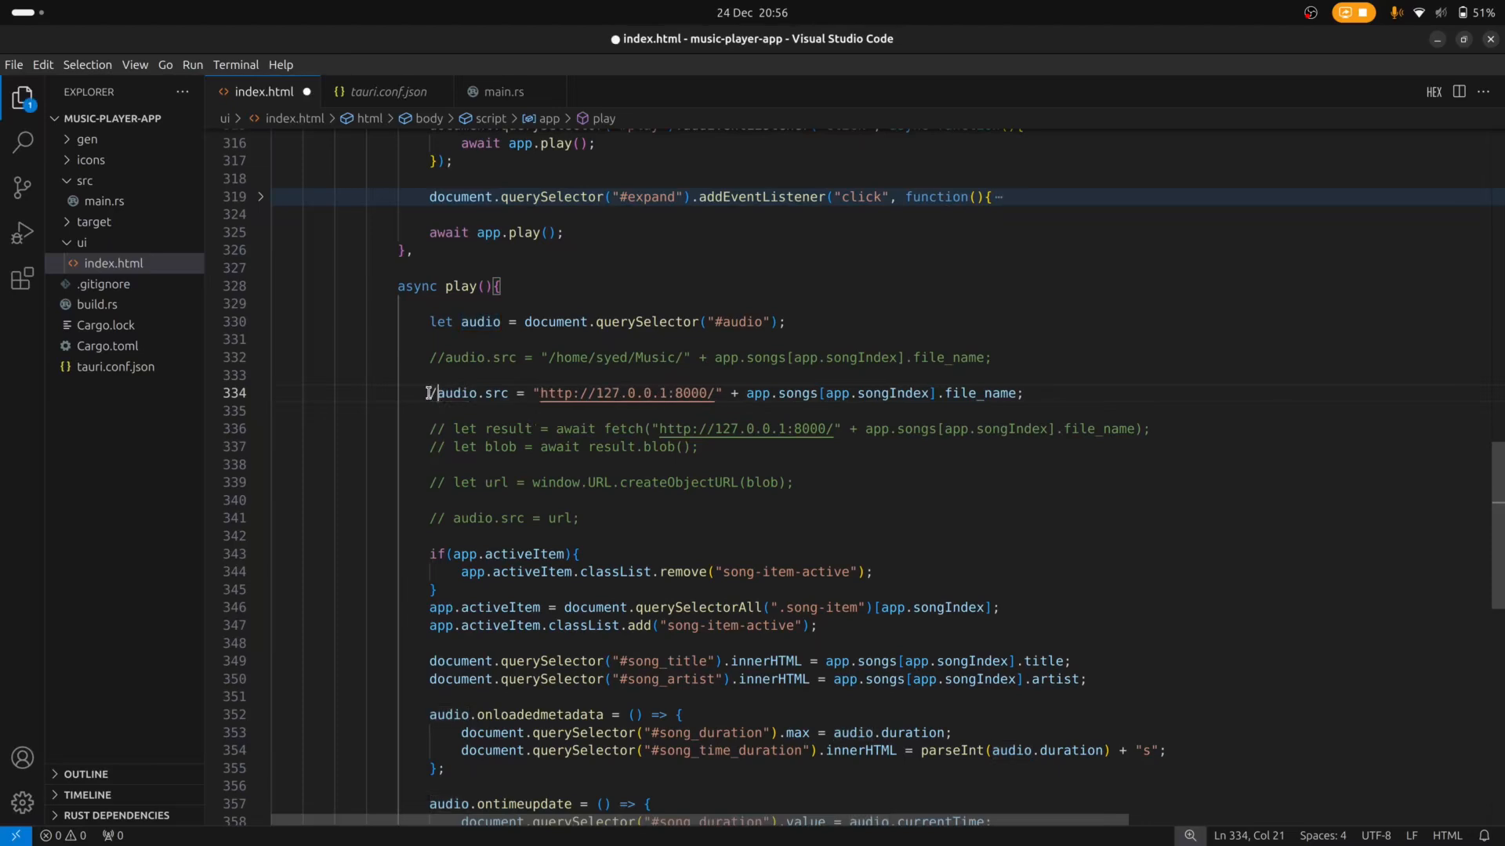
type("/")
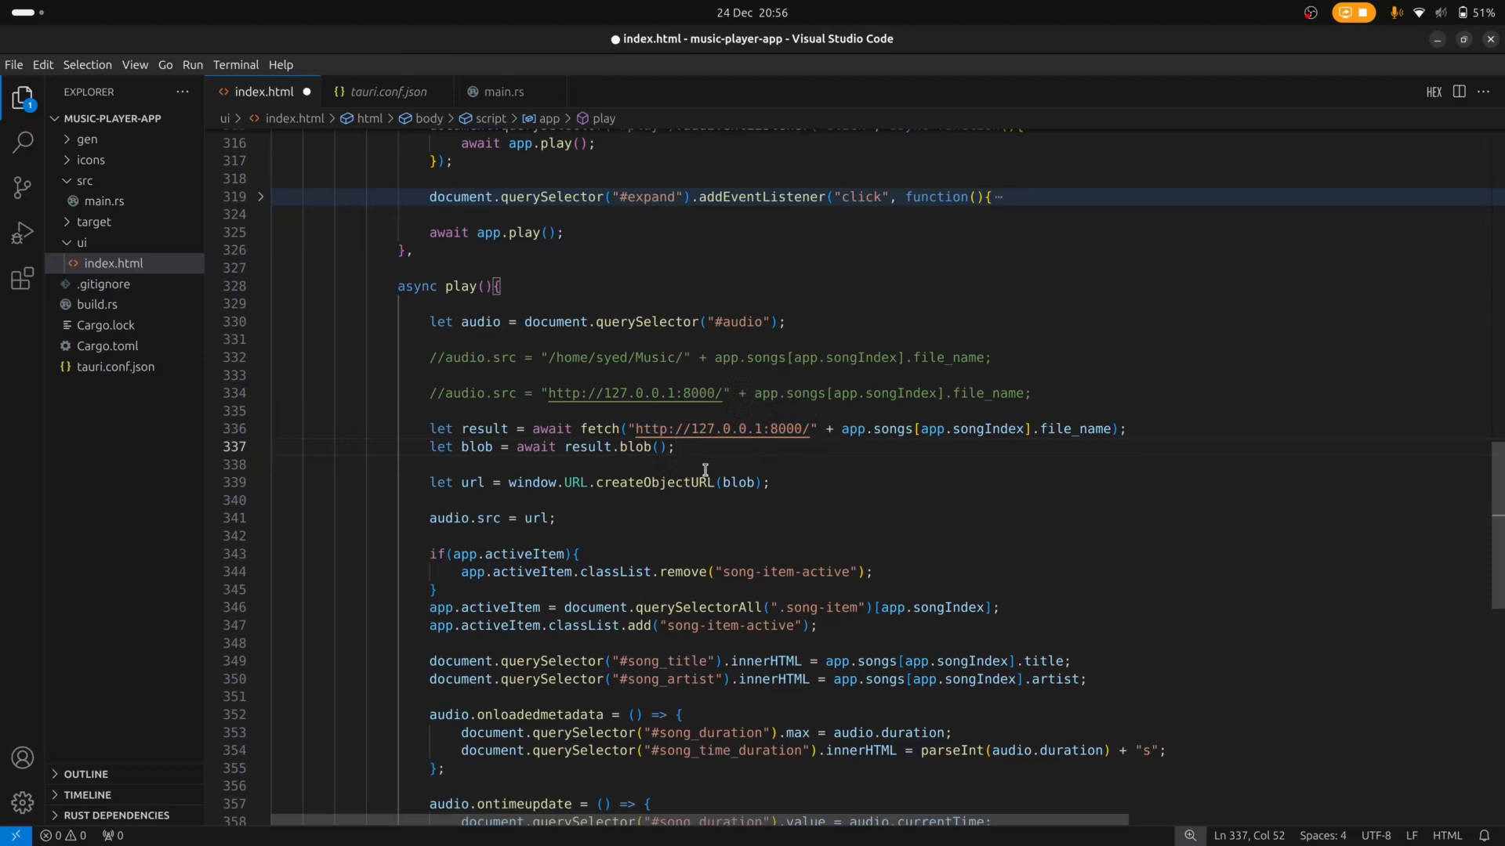
Save index.html with Cmd+S and relaunch the app playing Suspicious Minds (273s).
left_click(674, 446)
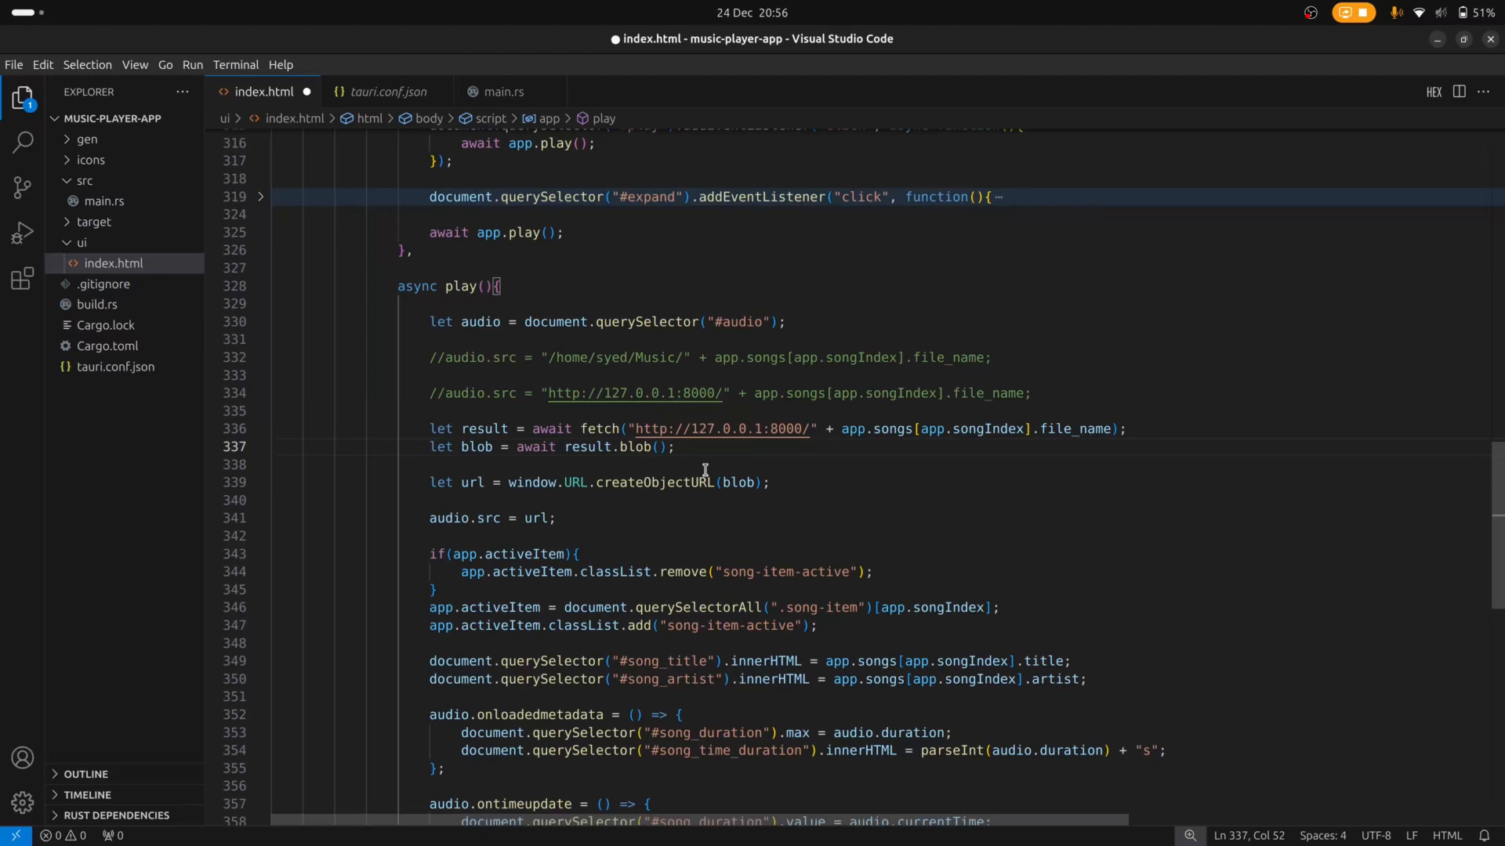
key("cmd+s")
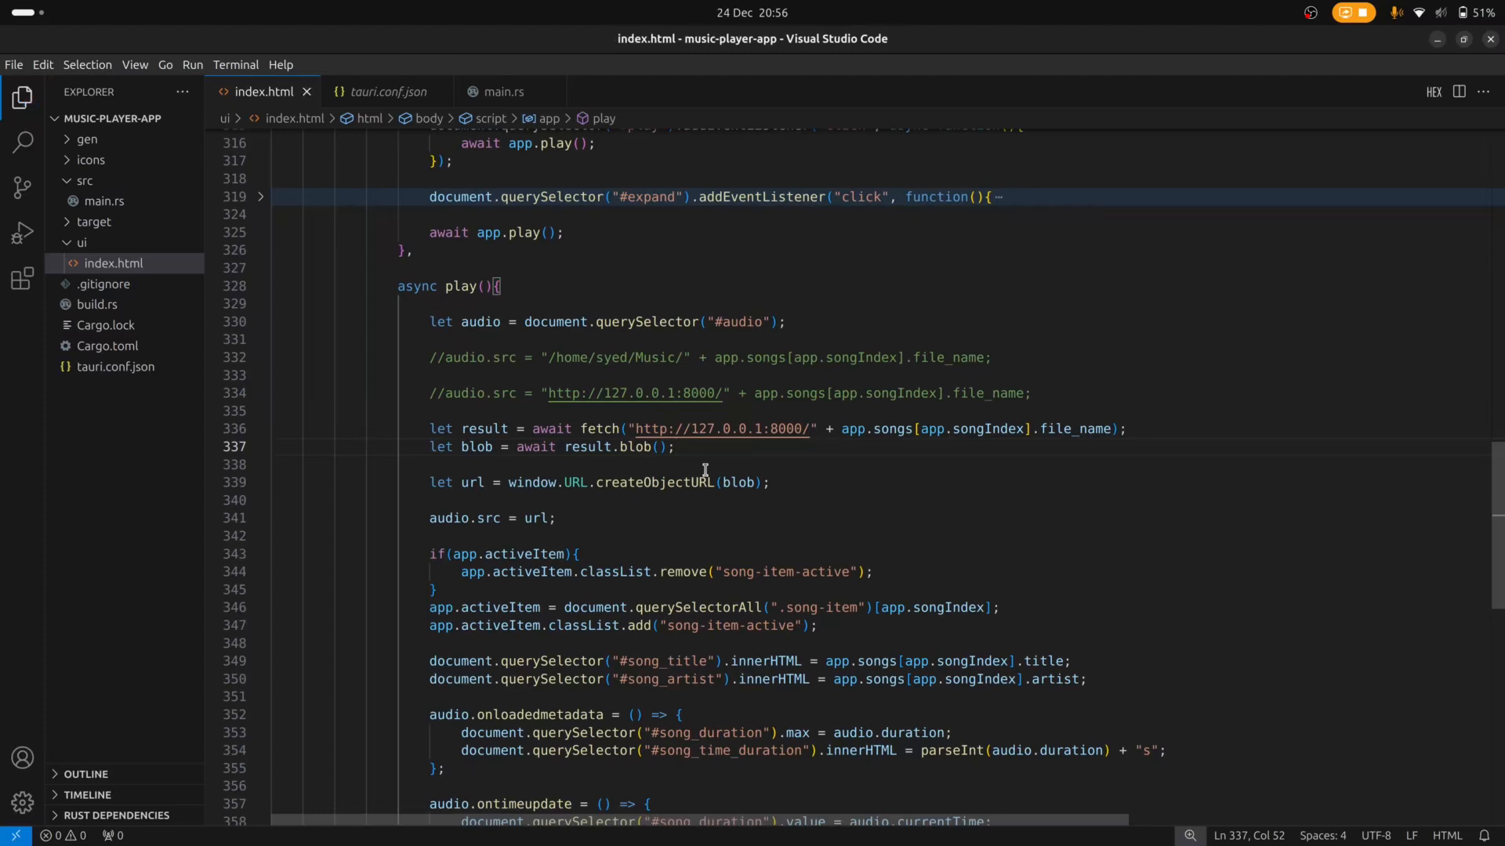
left_click(676, 446)
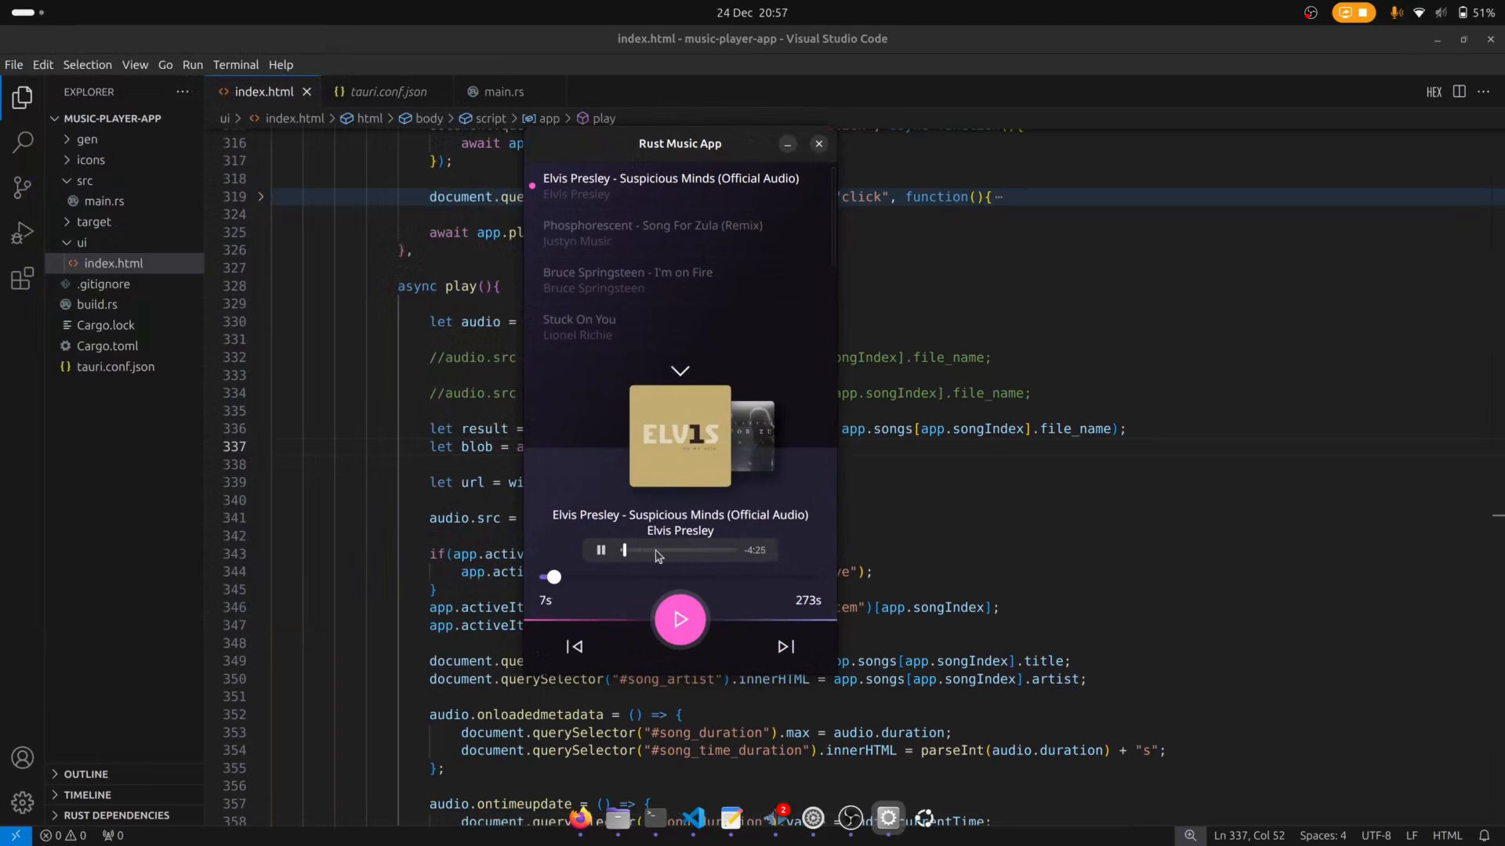
mouse_move(662, 557)
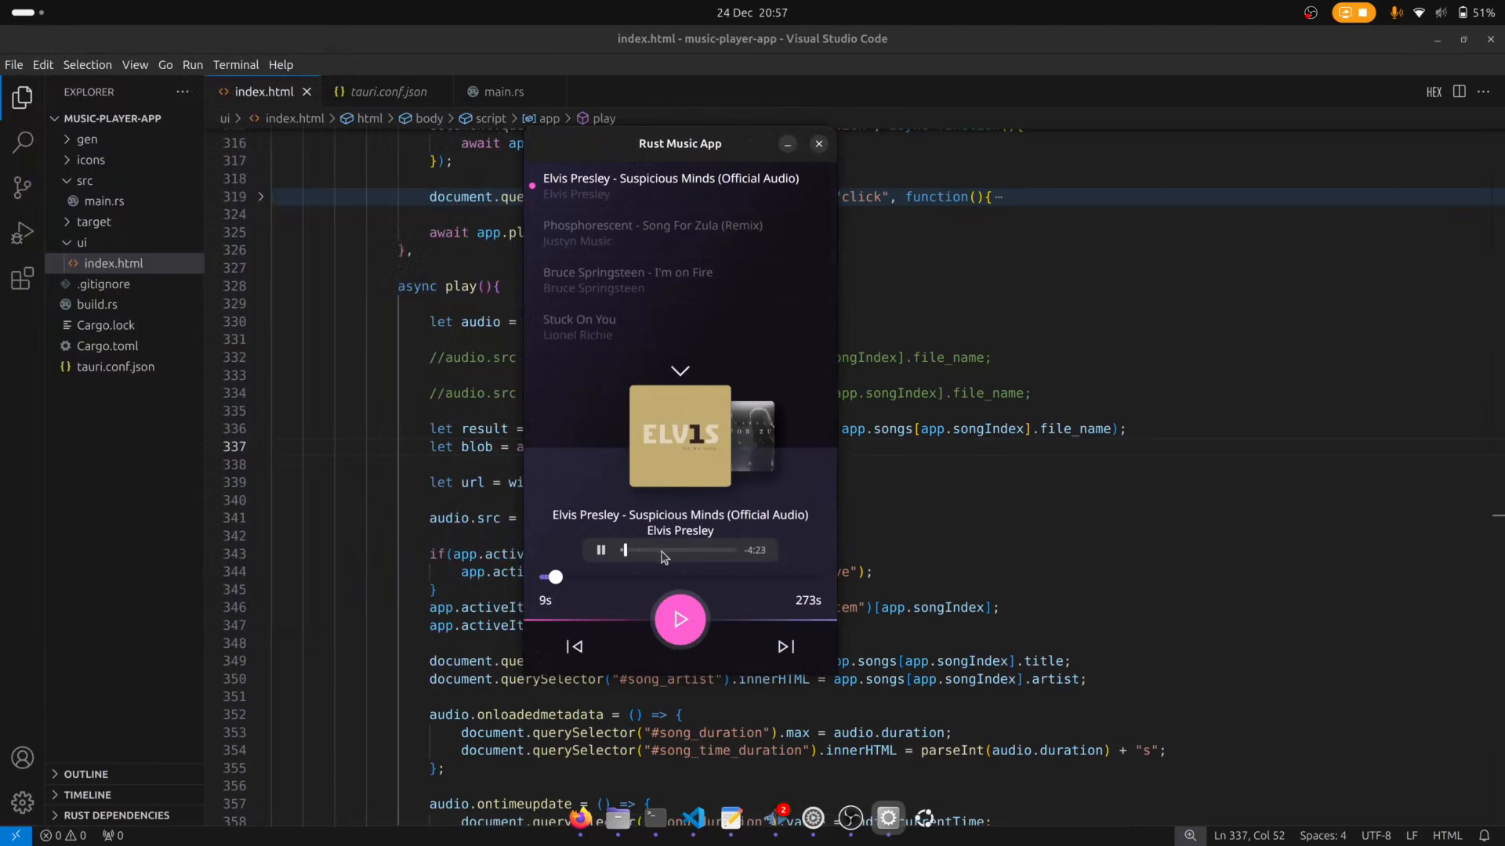
Seek Suspicious Minds to 167s, back to 128s, resume playback, then close the player.
left_click_drag(554, 576, 710, 577)
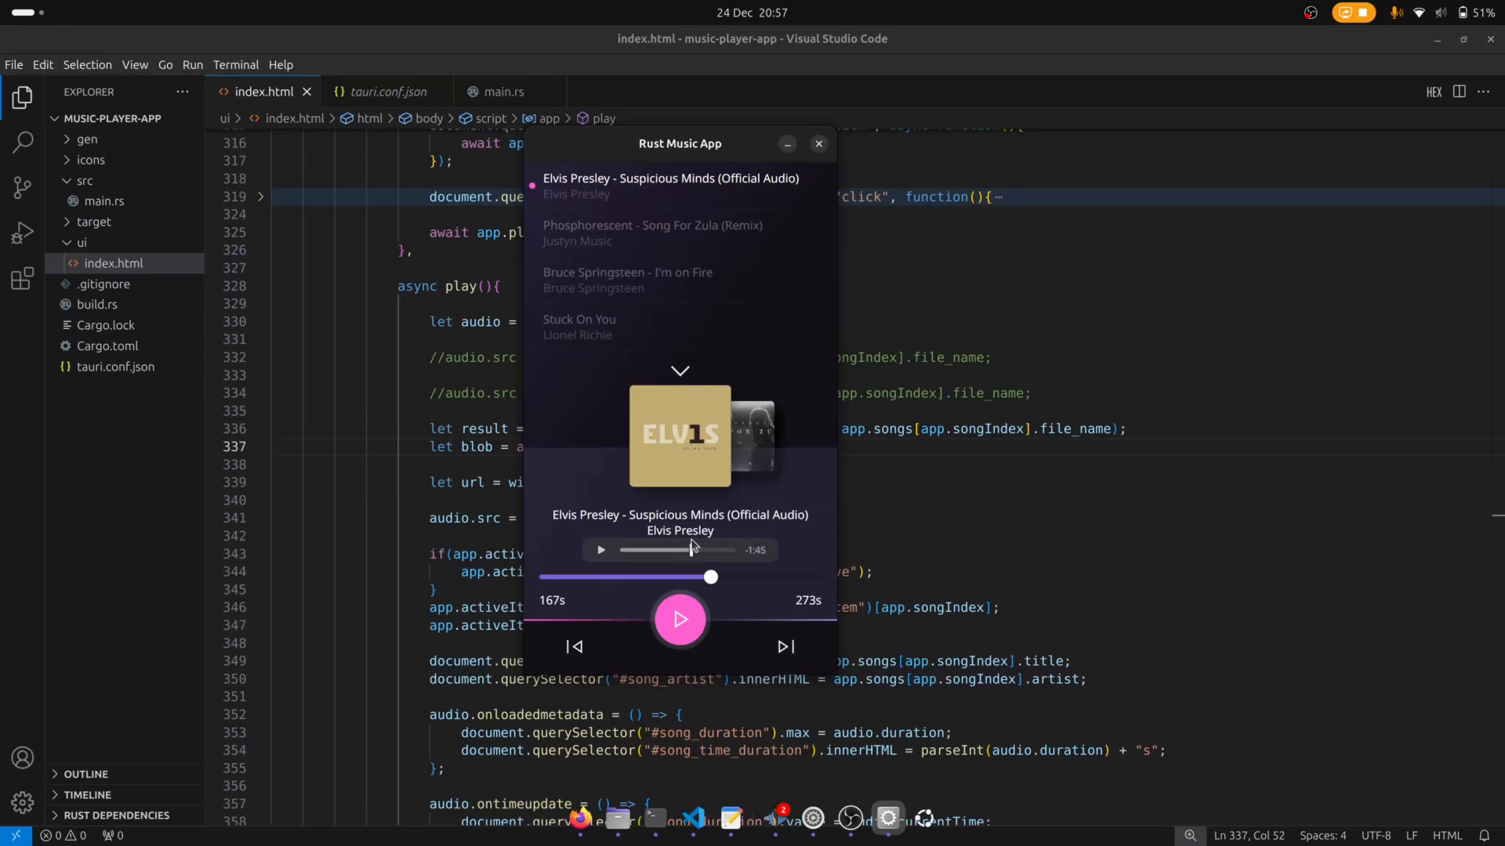
left_click_drag(710, 577, 671, 576)
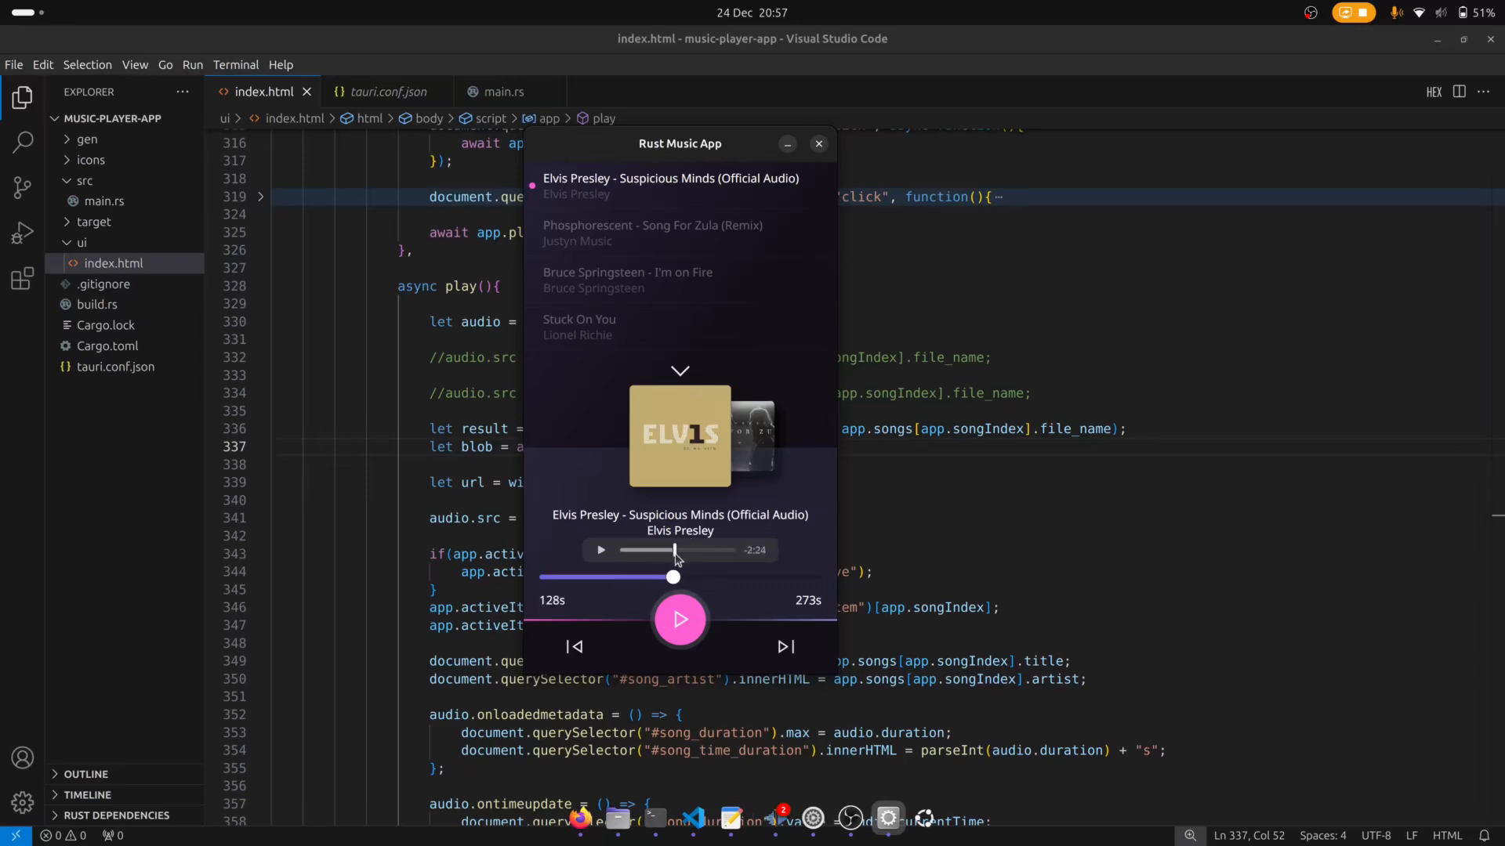
left_click(601, 550)
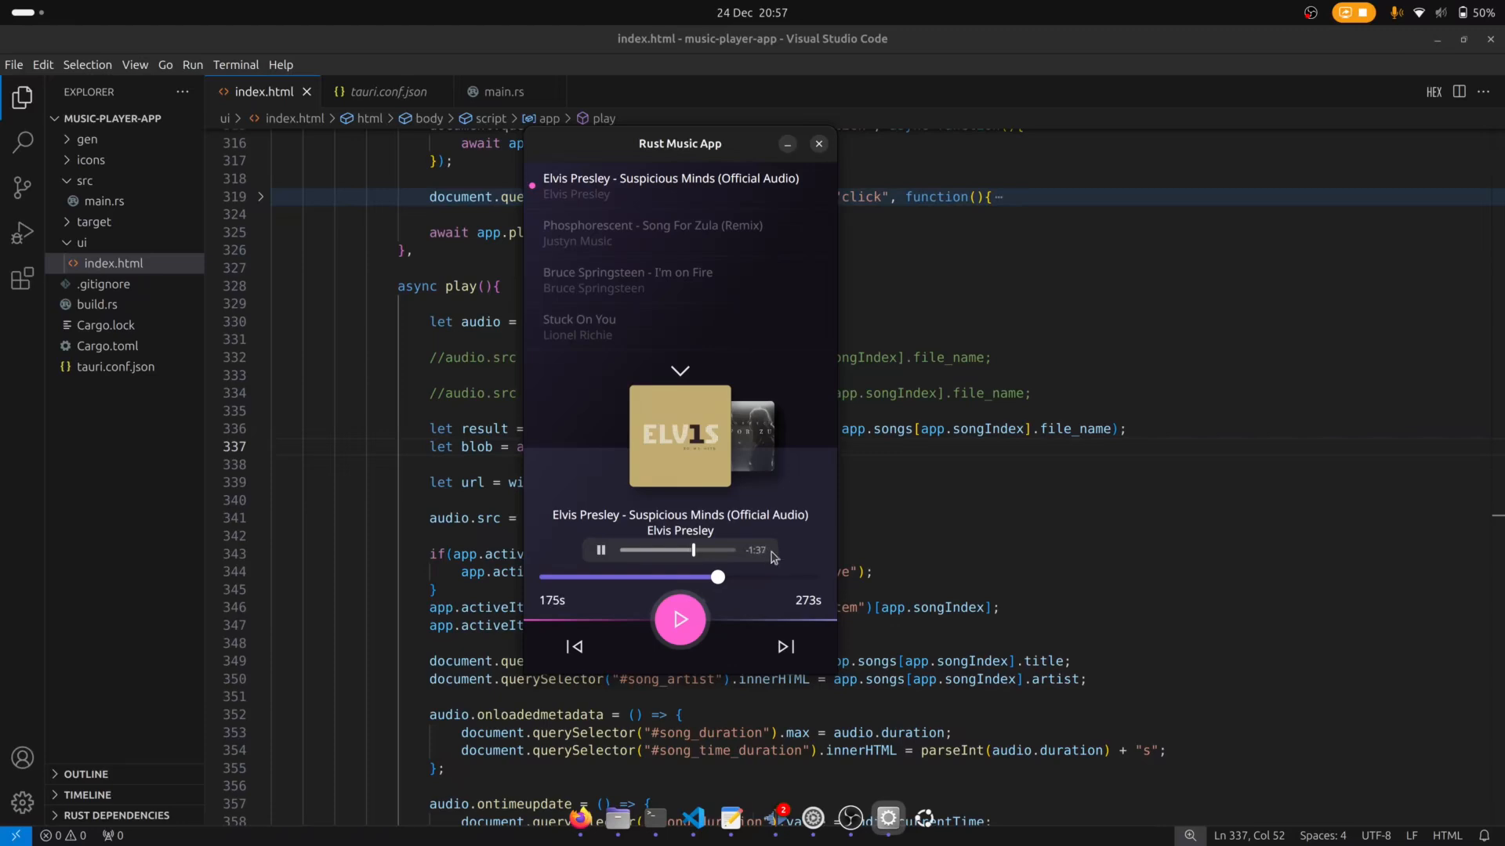
left_click(818, 143)
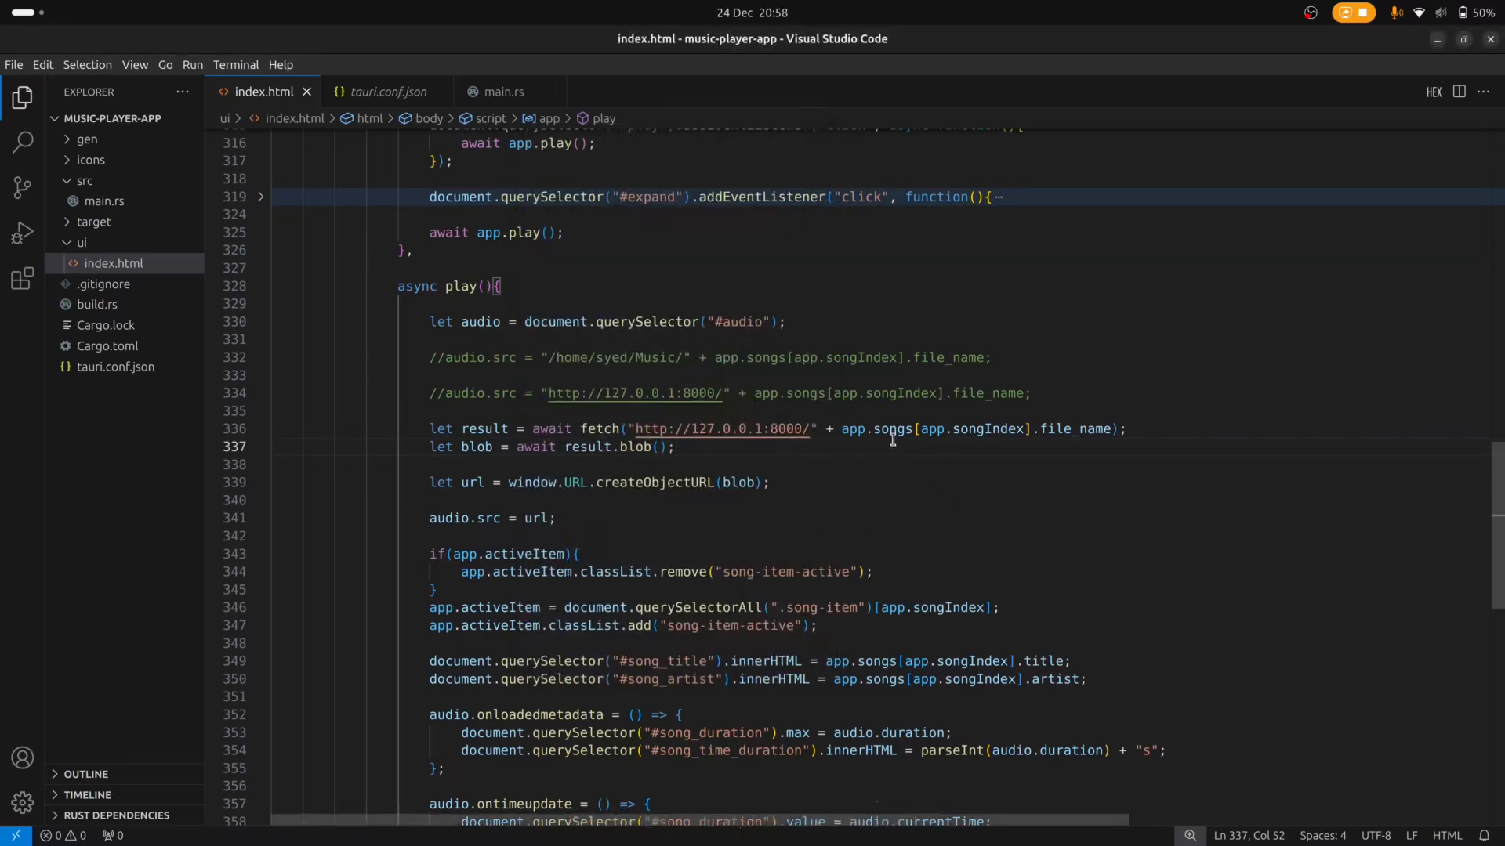